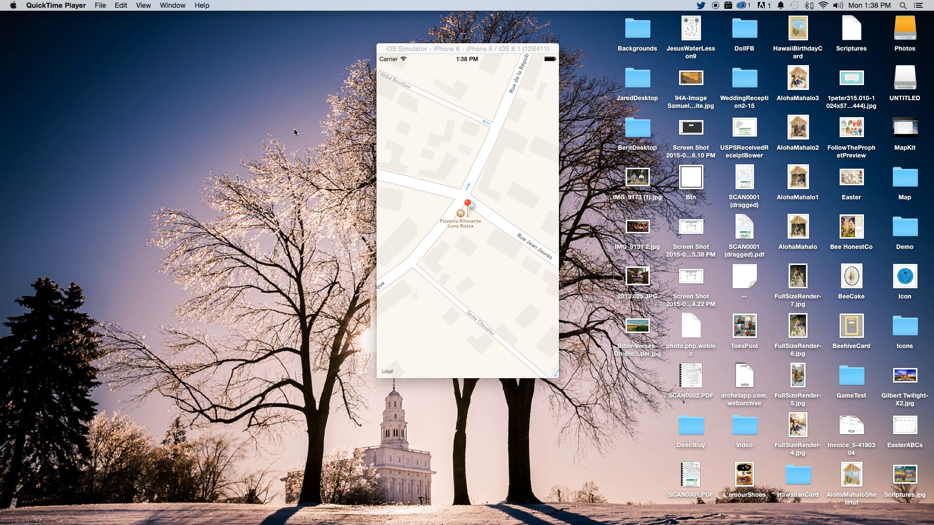
{"action": "mouse_move", "coordinate": [475, 209]}
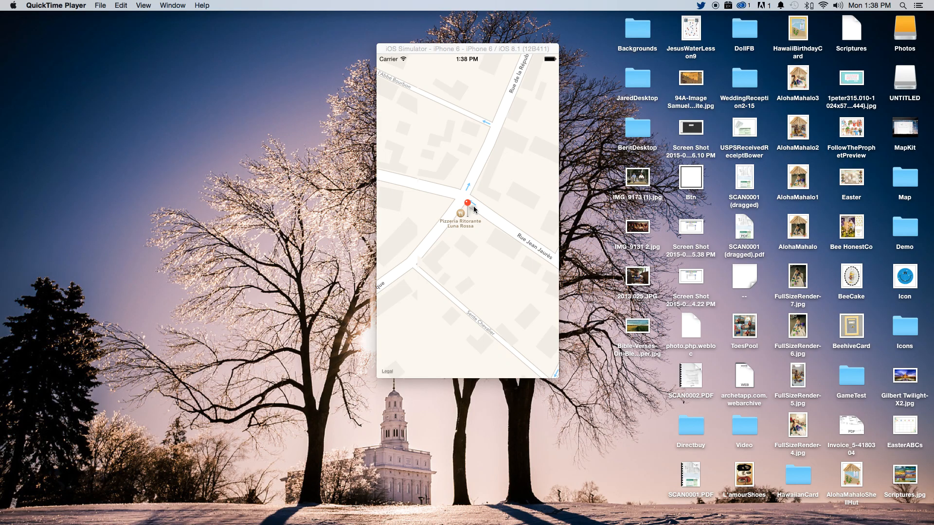
Tap the red pin to show its "Pizza Pistorante, Luna Rossa" callout in the simulator.
{"action": "left_click", "coordinate": [469, 203]}
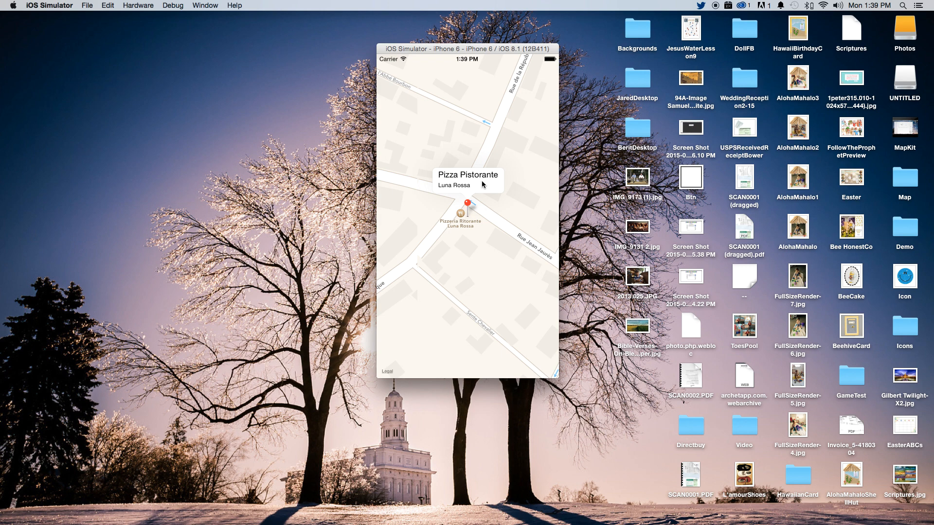
{"action": "mouse_move", "coordinate": [427, 123]}
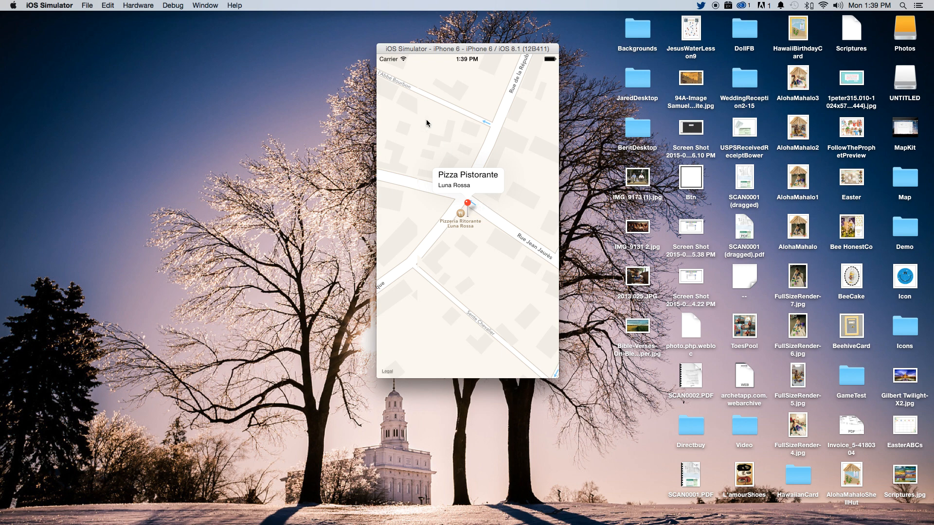
{"action": "mouse_move", "coordinate": [548, 176]}
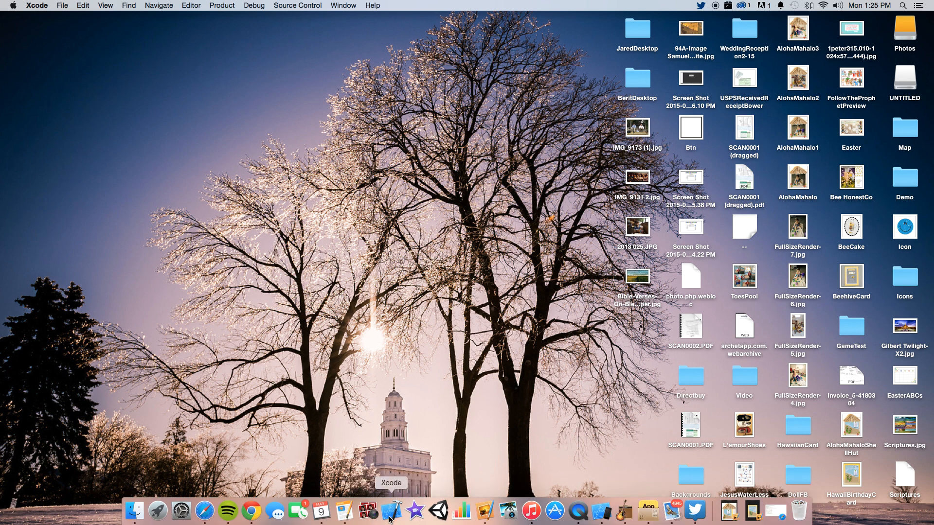
Create a Single View Application iPhone project with Product Name "Map".
{"action": "left_click", "coordinate": [388, 510]}
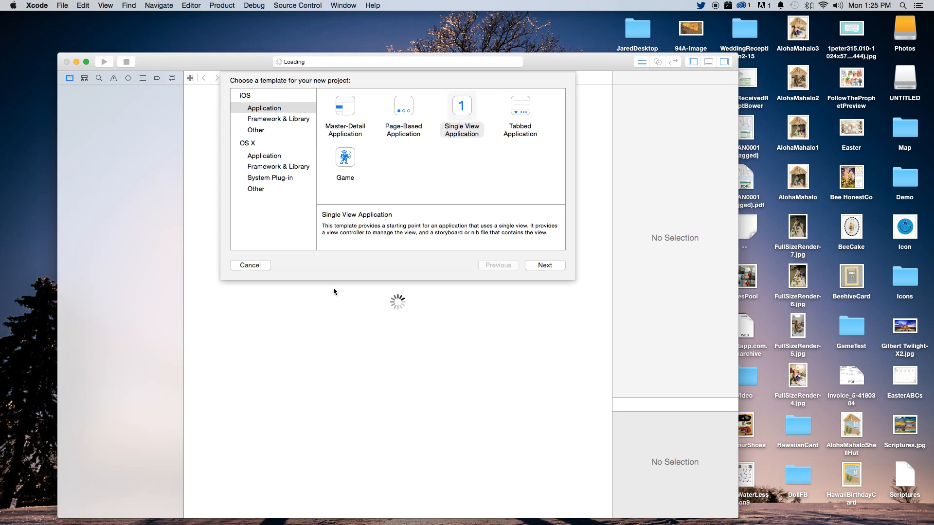
{"action": "left_click", "coordinate": [461, 111]}
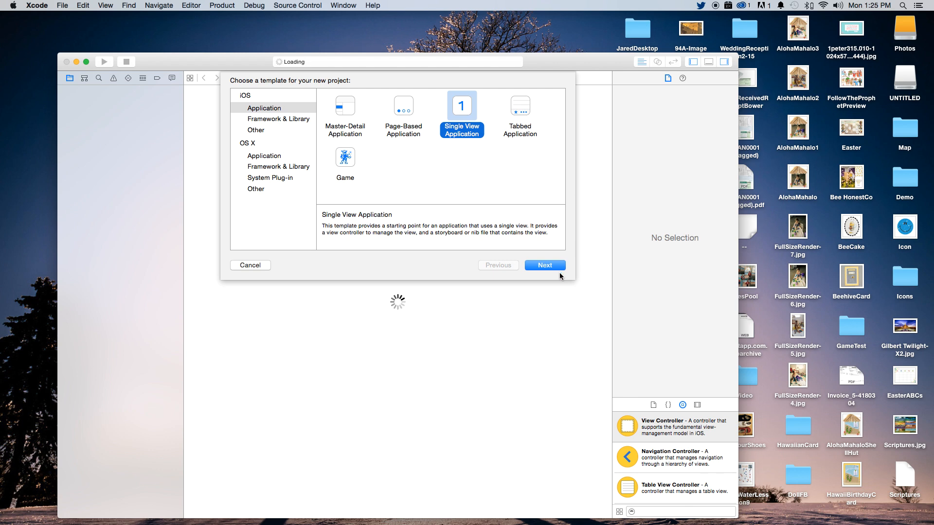
{"action": "left_click", "coordinate": [544, 265]}
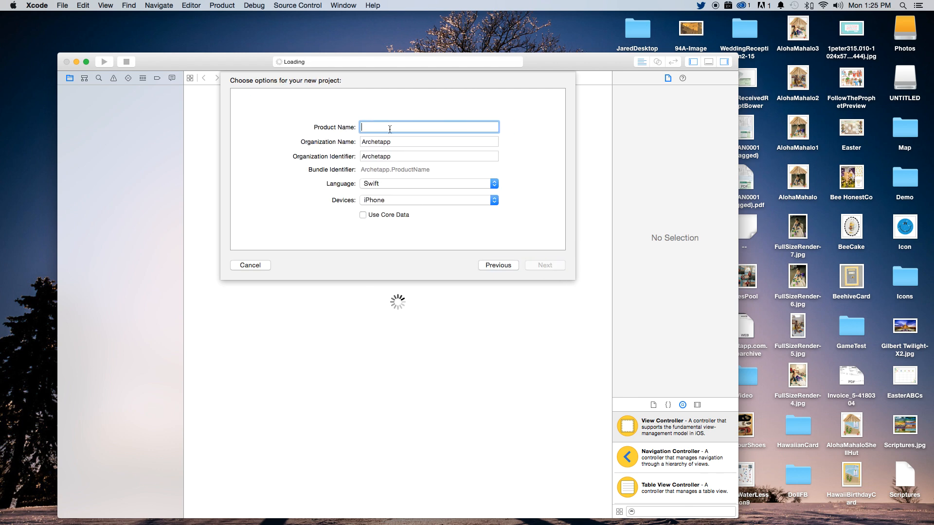
{"action": "type", "text": "Map"}
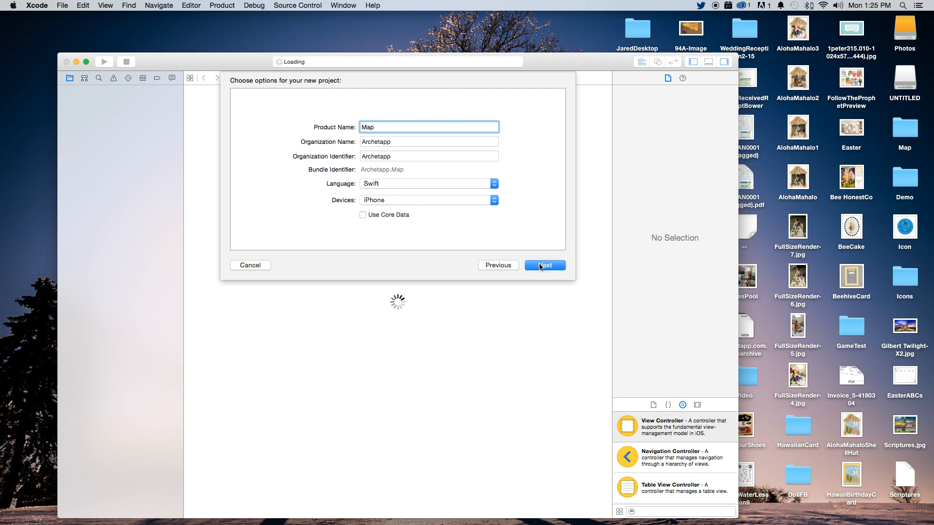
{"action": "mouse_move", "coordinate": [473, 221]}
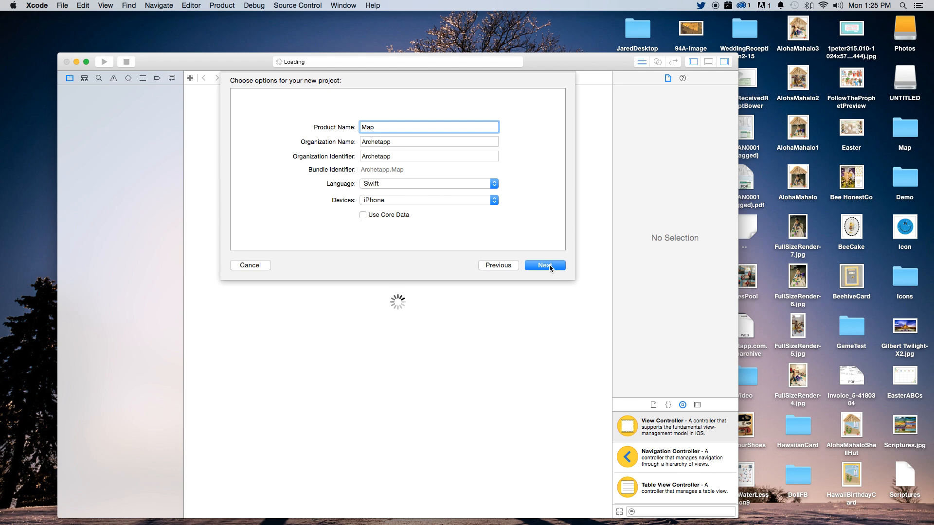
{"action": "left_click", "coordinate": [544, 265]}
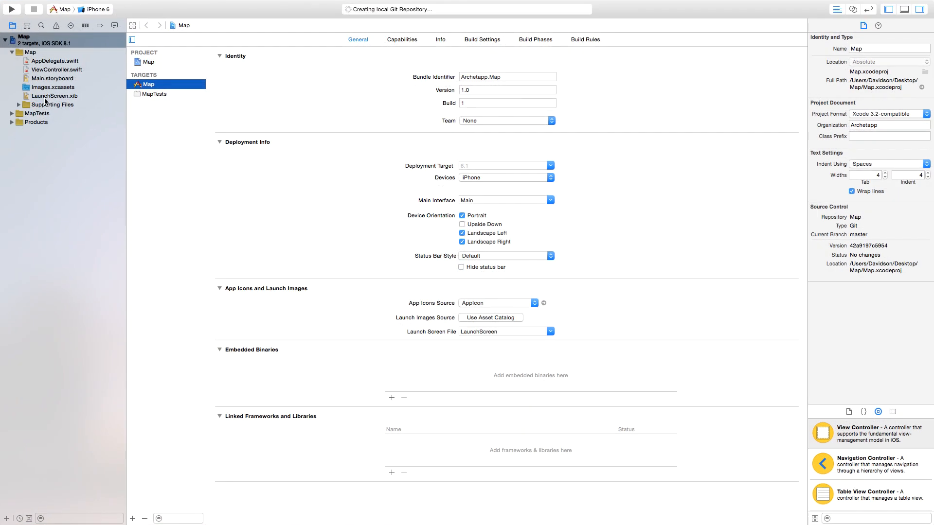
Add a MapKit View to Main.storyboard's view controller with horizontal and vertical centering constraints.
{"action": "left_click", "coordinate": [54, 78]}
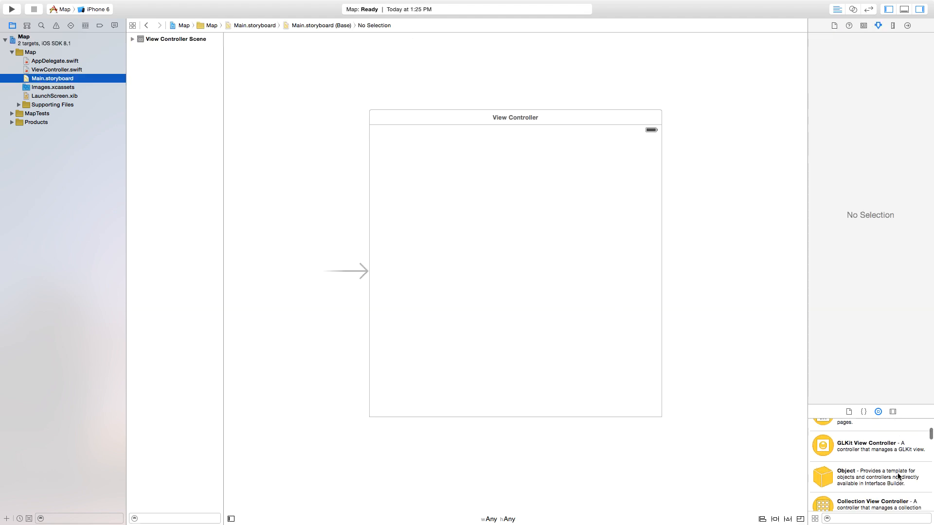
{"action": "scroll", "scroll_direction": "down", "scroll_amount": 3}
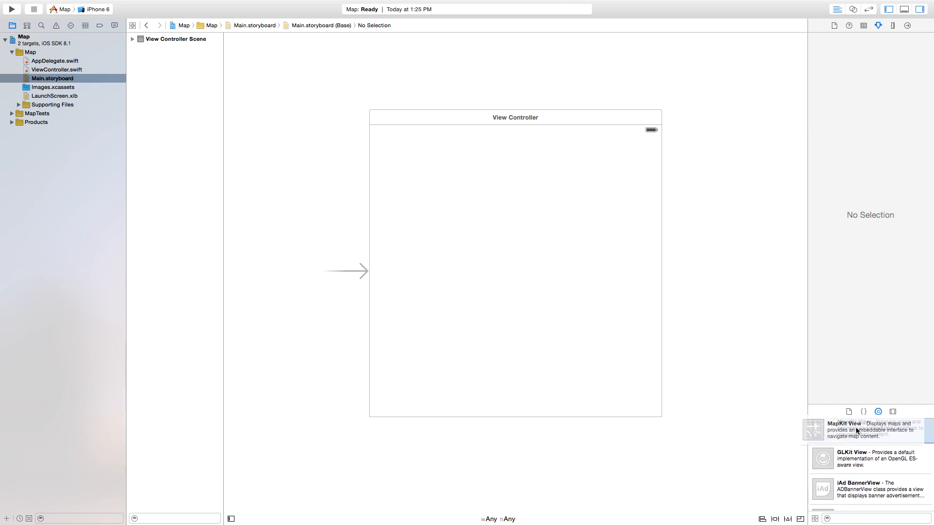
{"action": "left_click_drag", "start_coordinate": [822, 428], "coordinate": [515, 265]}
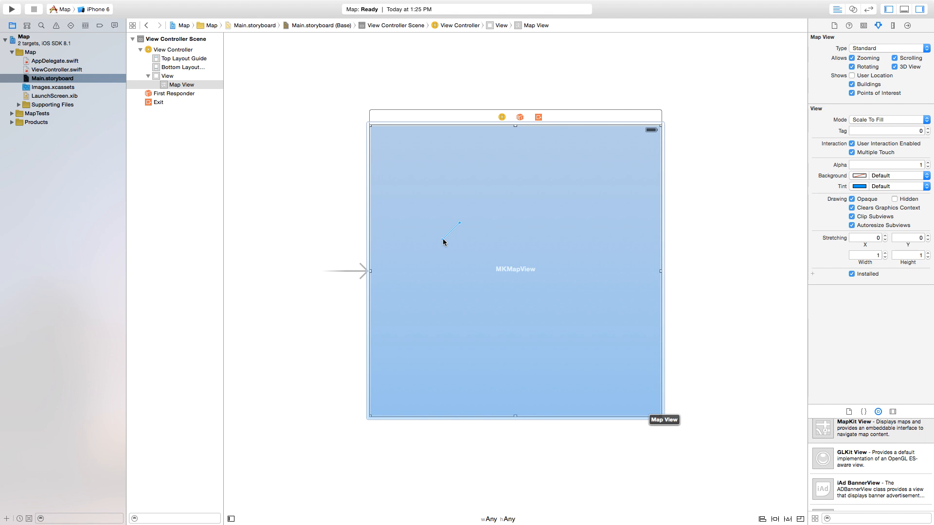
{"action": "left_click", "coordinate": [149, 78]}
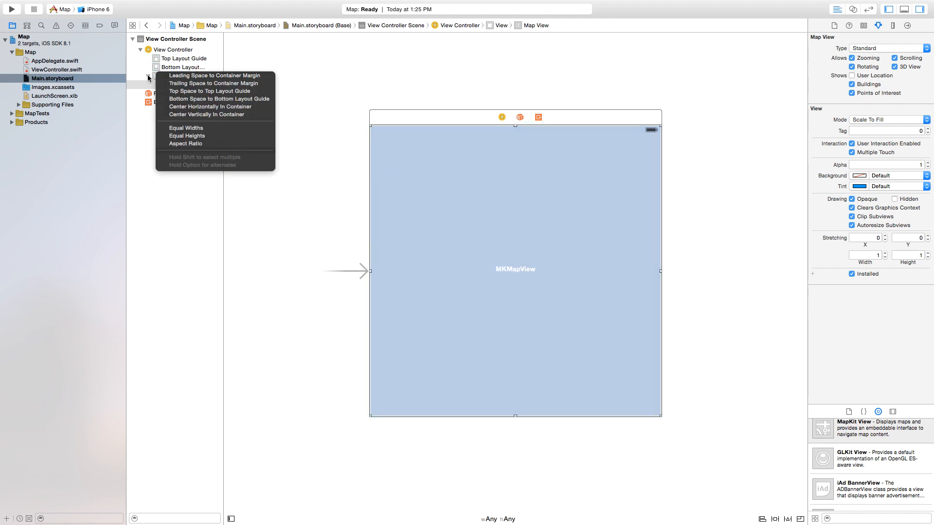
{"action": "mouse_move", "coordinate": [243, 117]}
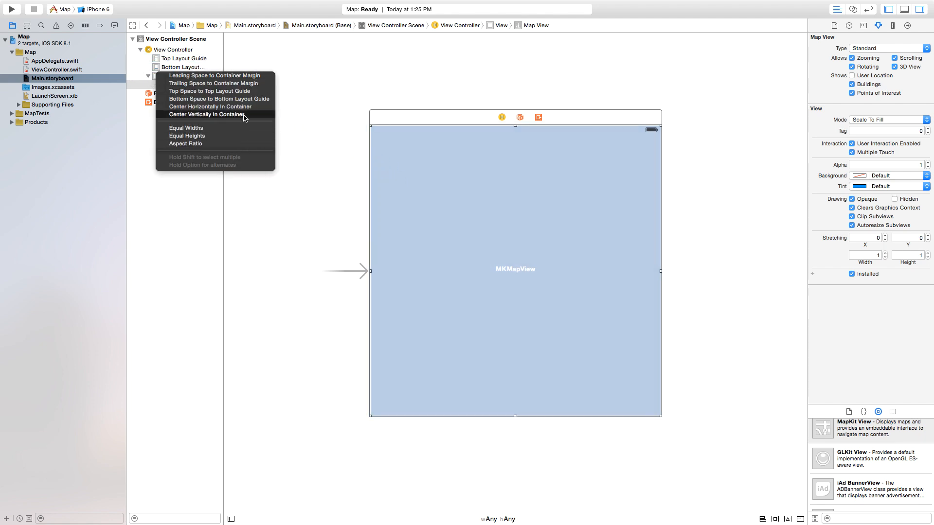
{"action": "left_click", "coordinate": [211, 115]}
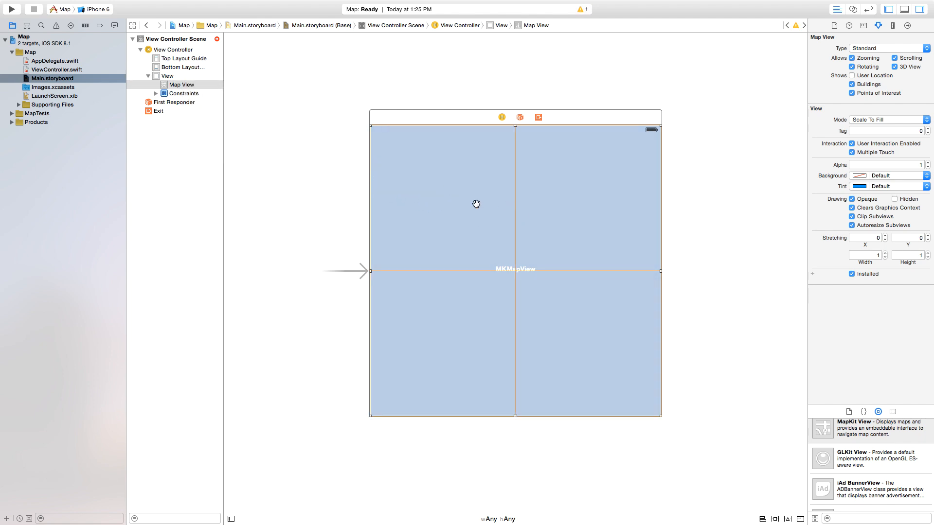
{"action": "mouse_move", "coordinate": [380, 169]}
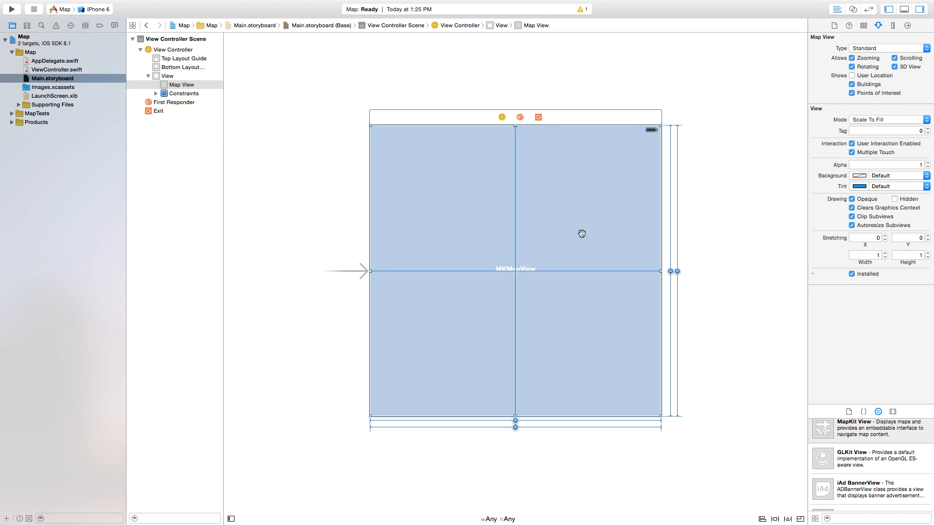
{"action": "mouse_move", "coordinate": [606, 291]}
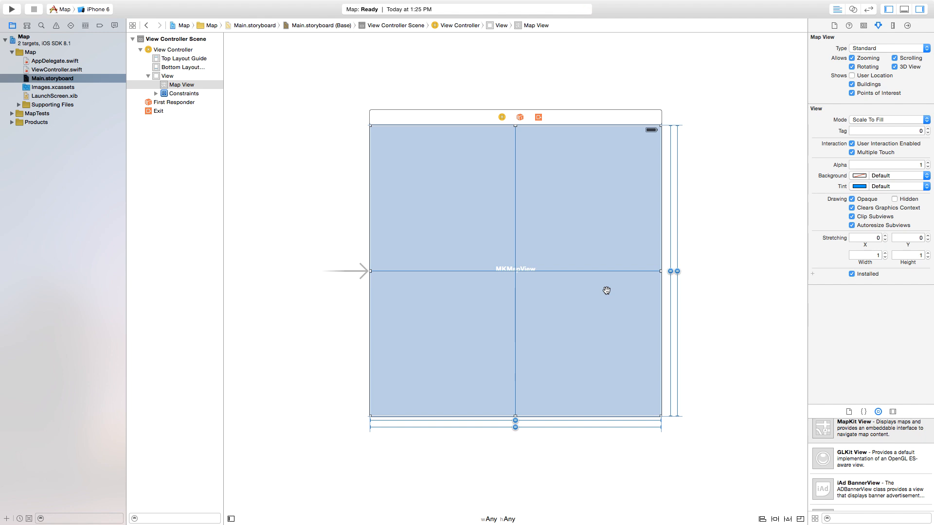
Add import MapKit and import CoreLocation below import UIKit in ViewController.swift.
{"action": "left_click", "coordinate": [56, 69]}
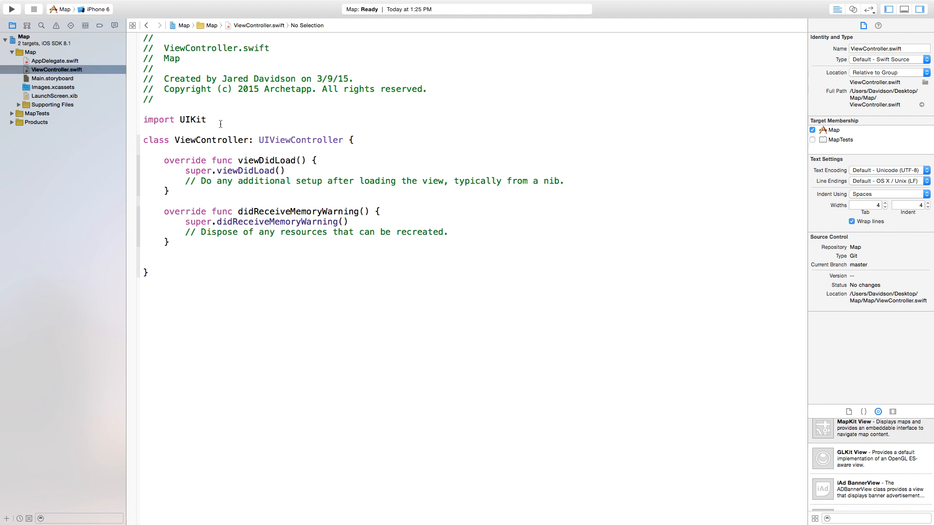
{"action": "type", "text": "import"}
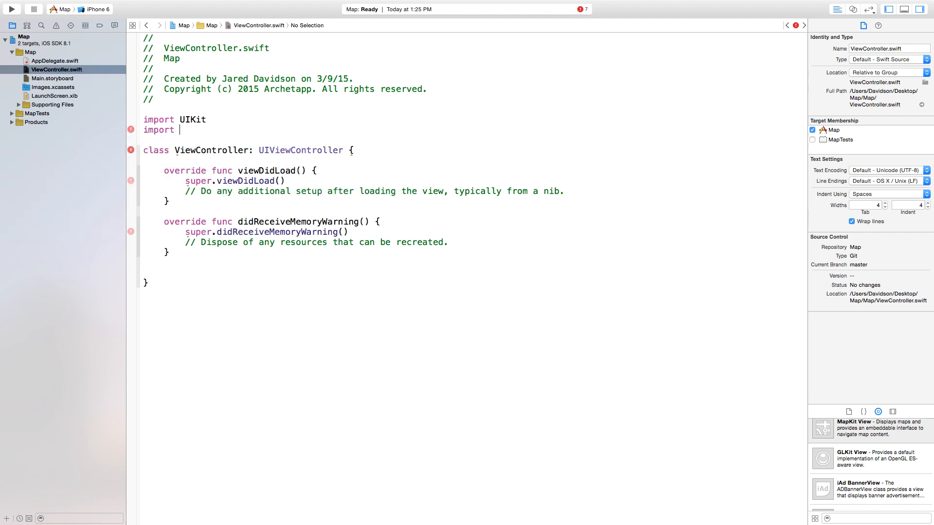
{"action": "type", "text": "Mapkit"}
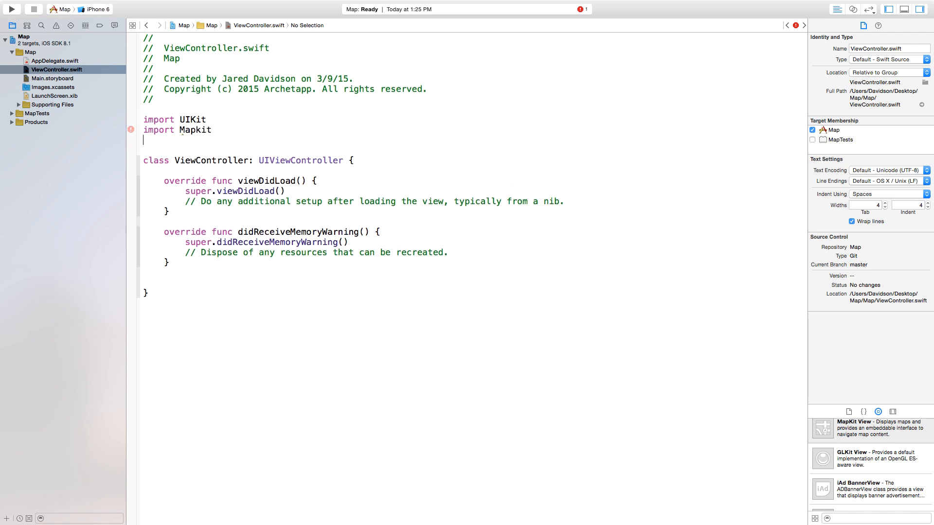
{"action": "type", "text": "import"}
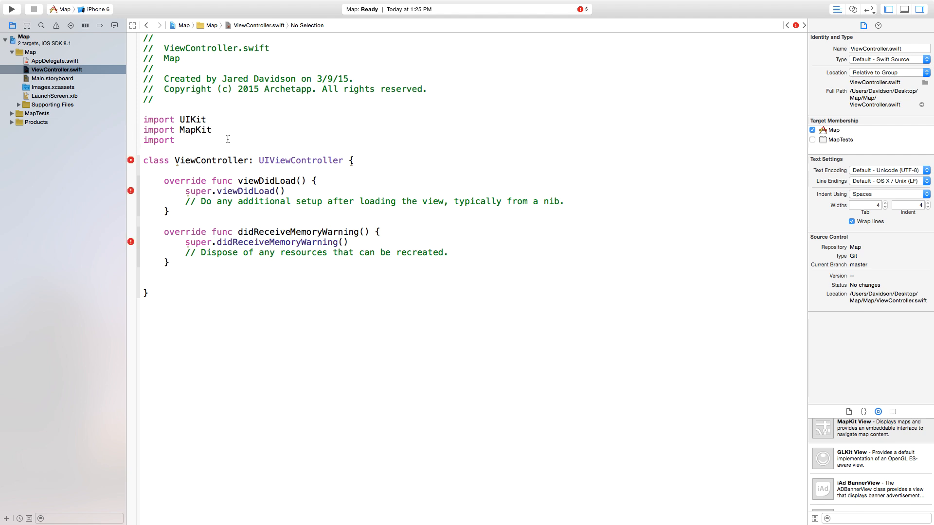
{"action": "type", "text": "Core"}
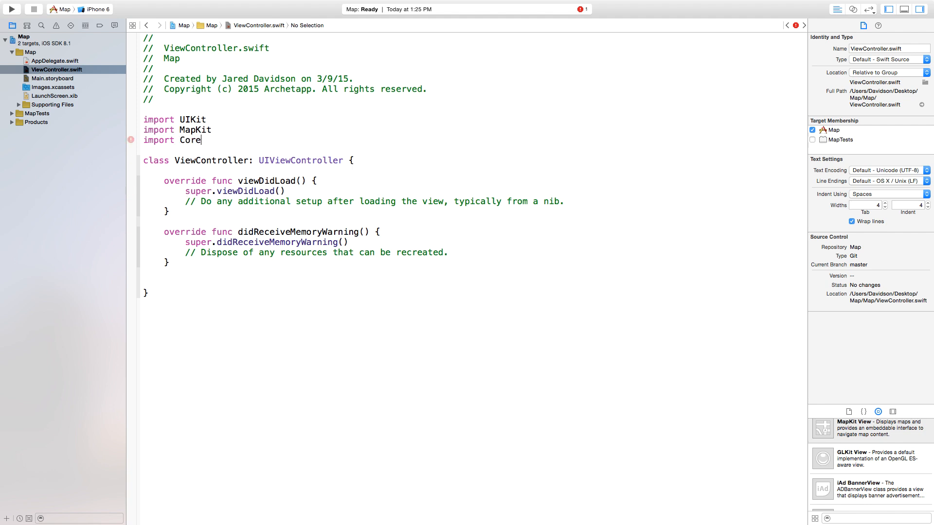
{"action": "type", "text": "Location"}
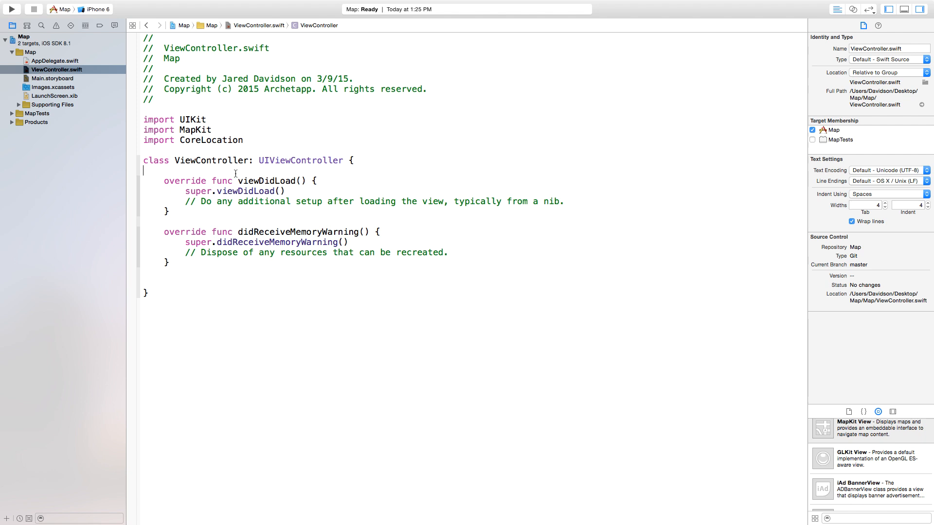
{"action": "mouse_move", "coordinate": [586, 205]}
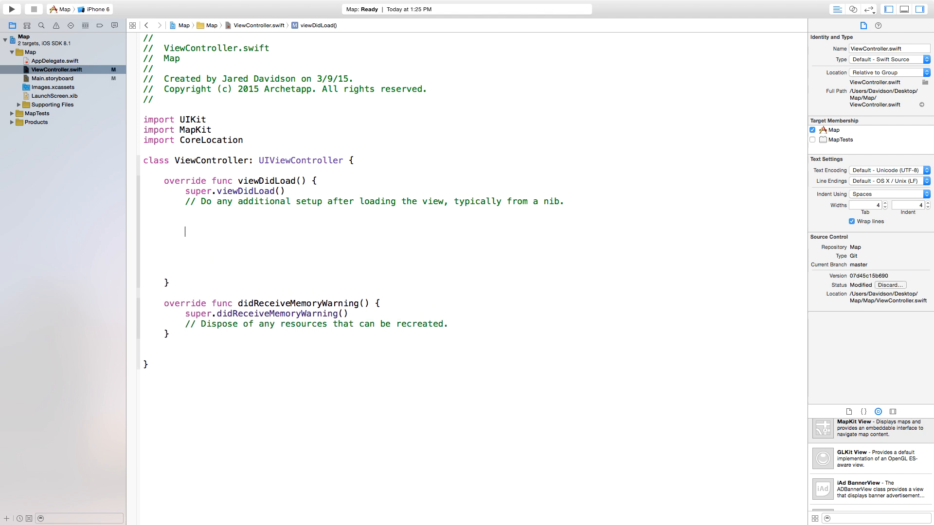
{"action": "left_click", "coordinate": [53, 78]}
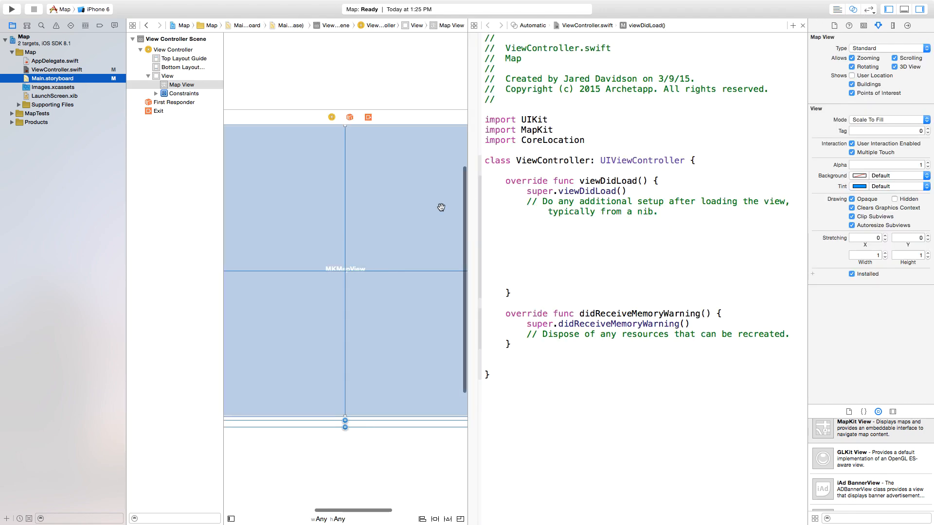
{"action": "mouse_move", "coordinate": [374, 222]}
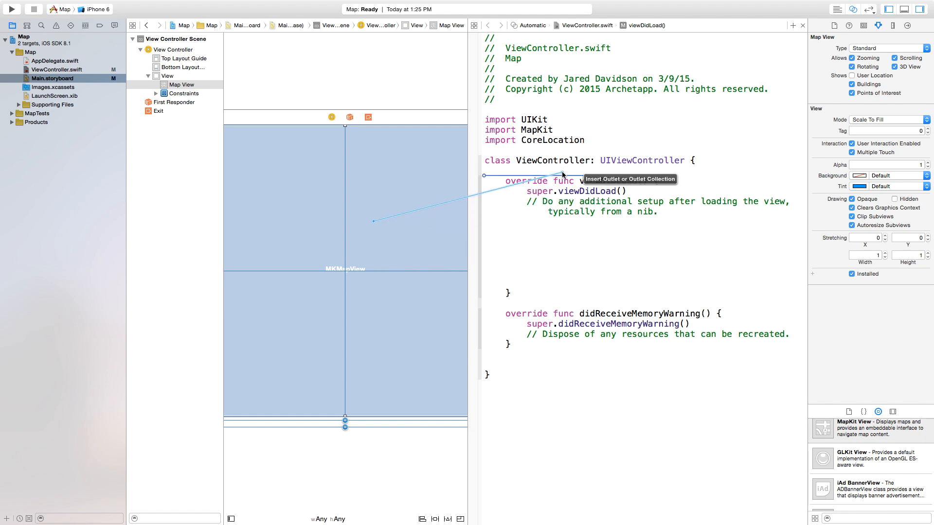
{"action": "left_click", "coordinate": [584, 180]}
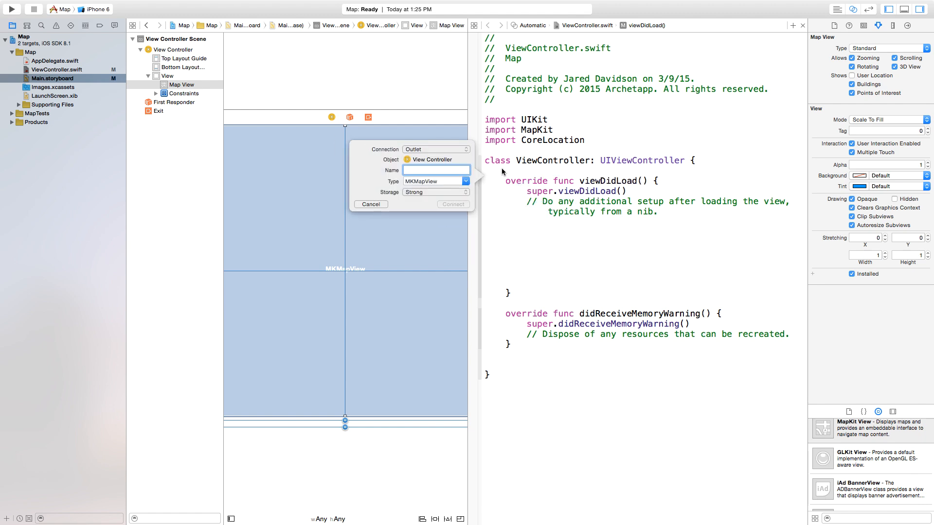
{"action": "left_click", "coordinate": [436, 170]}
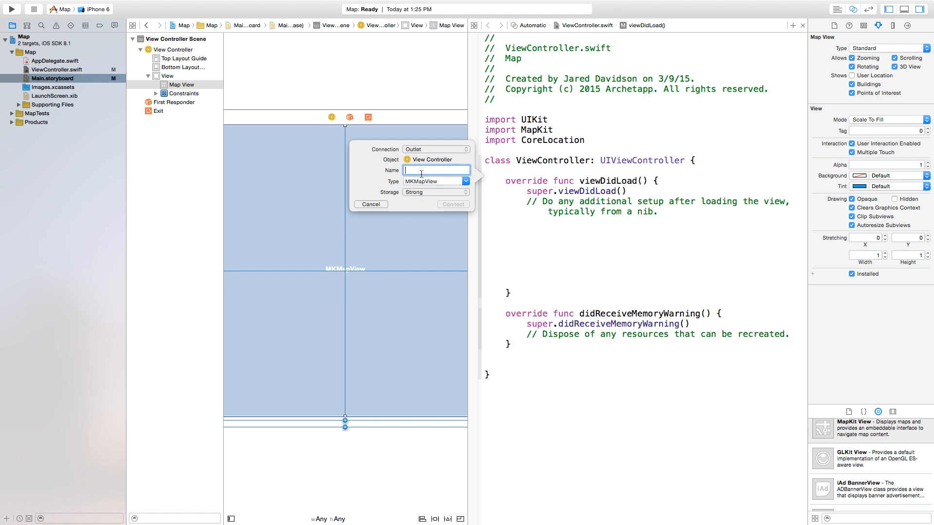
{"action": "type", "text": "Map"}
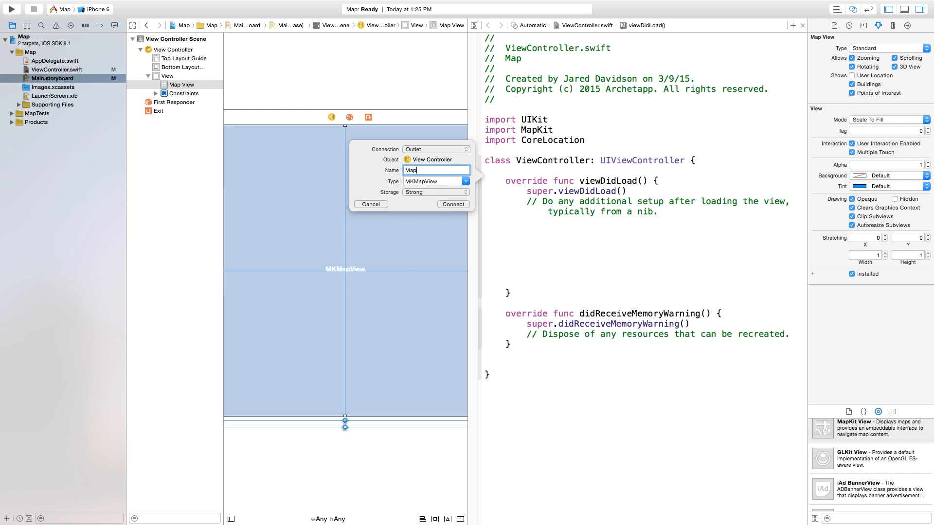
{"action": "left_click", "coordinate": [453, 204]}
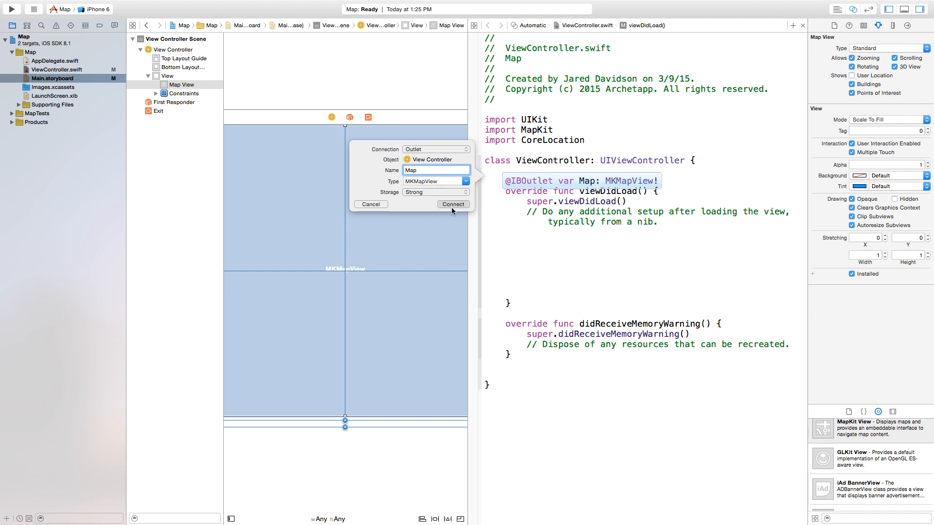
{"action": "left_click", "coordinate": [453, 204]}
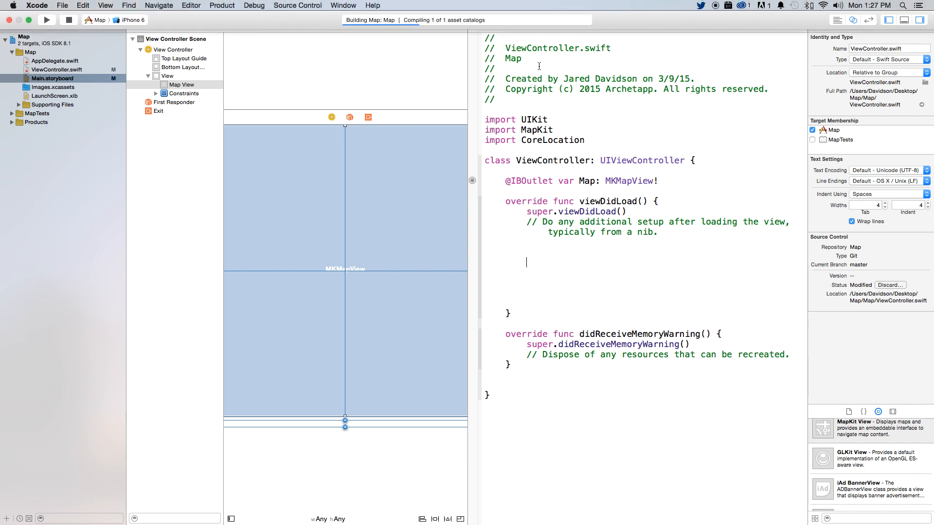
Run the Map app on the iPhone 6 simulator.
{"action": "left_click", "coordinate": [46, 19]}
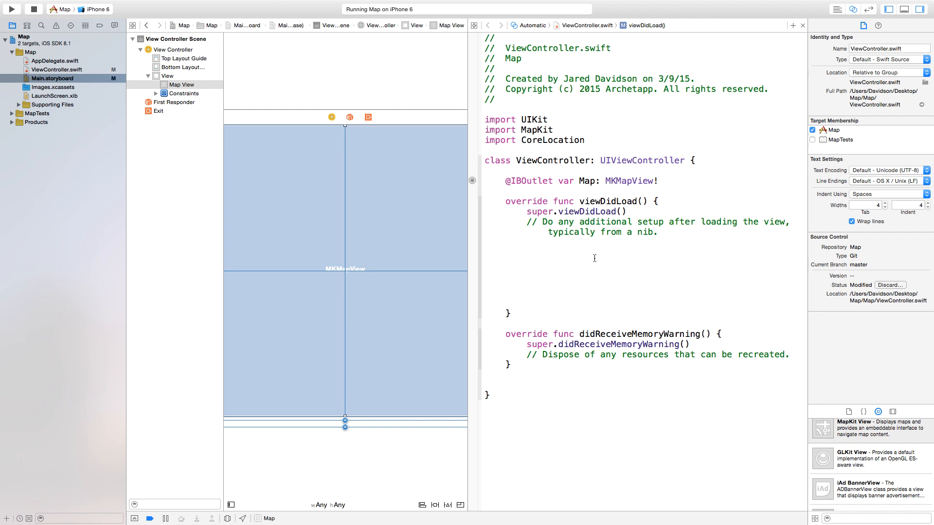
Begin var location = CLLocationCoordinate2DMake(...) in viewDidLoad via autocomplete.
{"action": "type", "text": "var"}
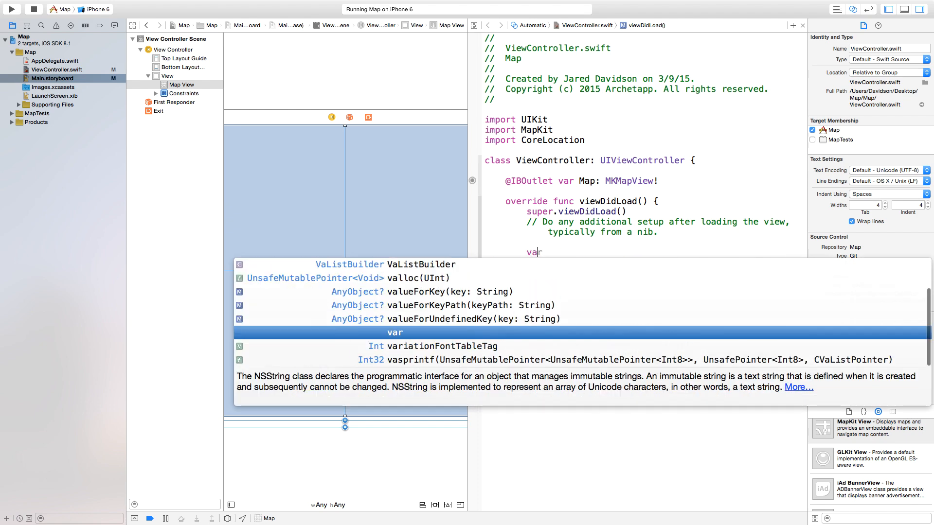
{"action": "type", "text": "location = CLLocation"}
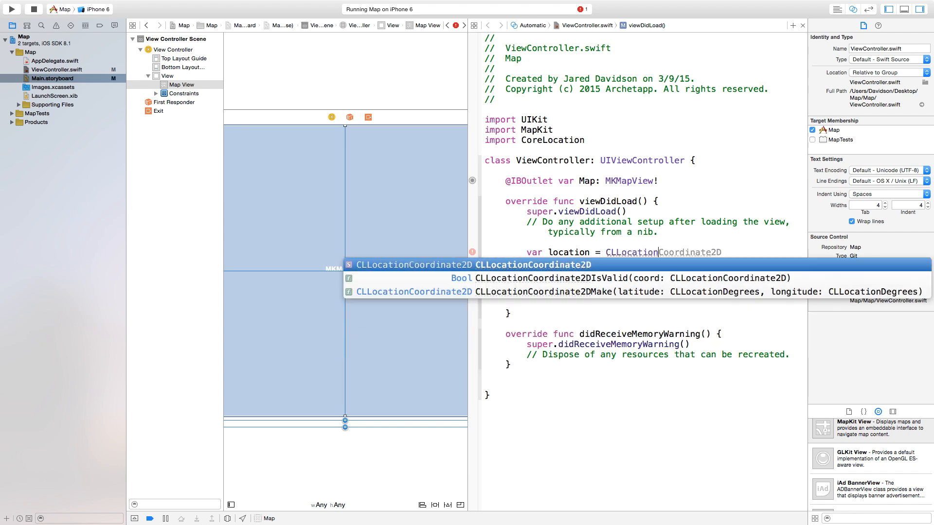
{"action": "key", "text": "tab"}
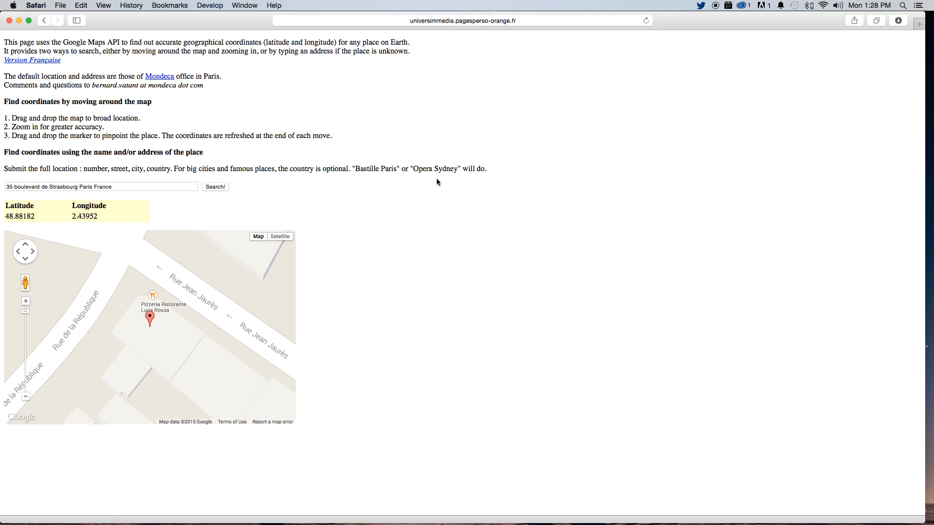
{"action": "mouse_move", "coordinate": [447, 122]}
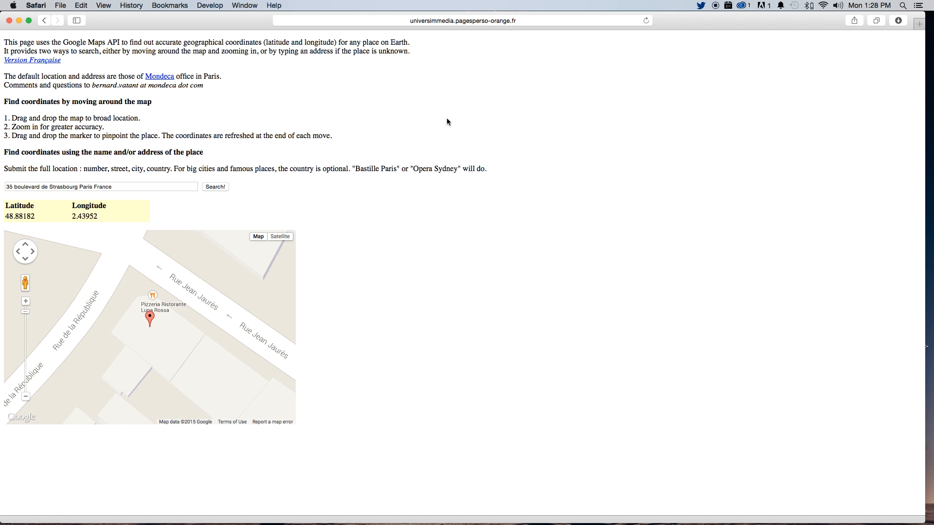
{"action": "mouse_move", "coordinate": [434, 52]}
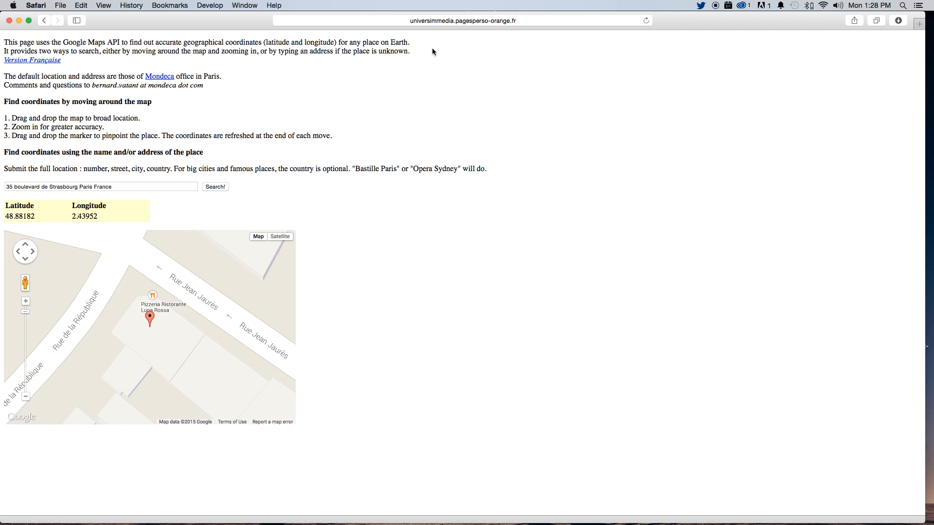
Switch to Safari's coordinate page showing latitude 48.88182, longitude 2.43952 for the pizzeria.
{"action": "left_click", "coordinate": [461, 19]}
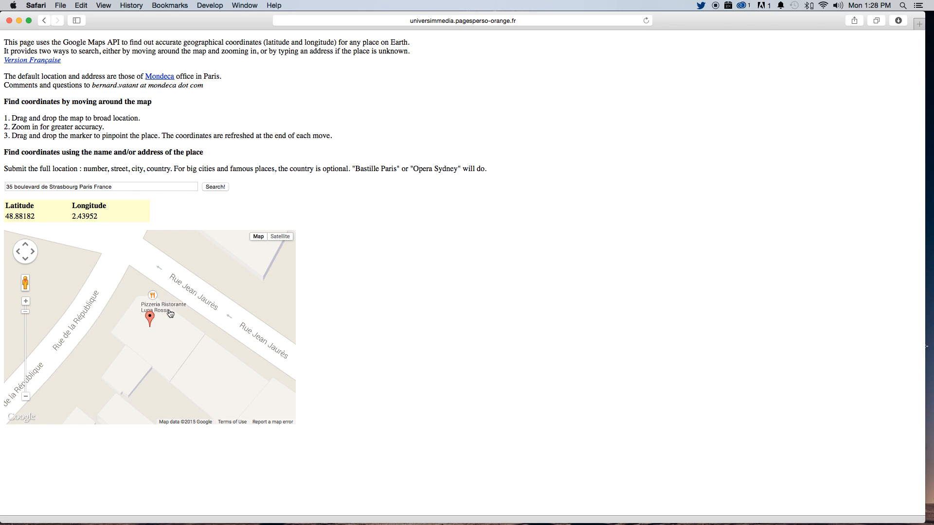
{"action": "mouse_move", "coordinate": [44, 220]}
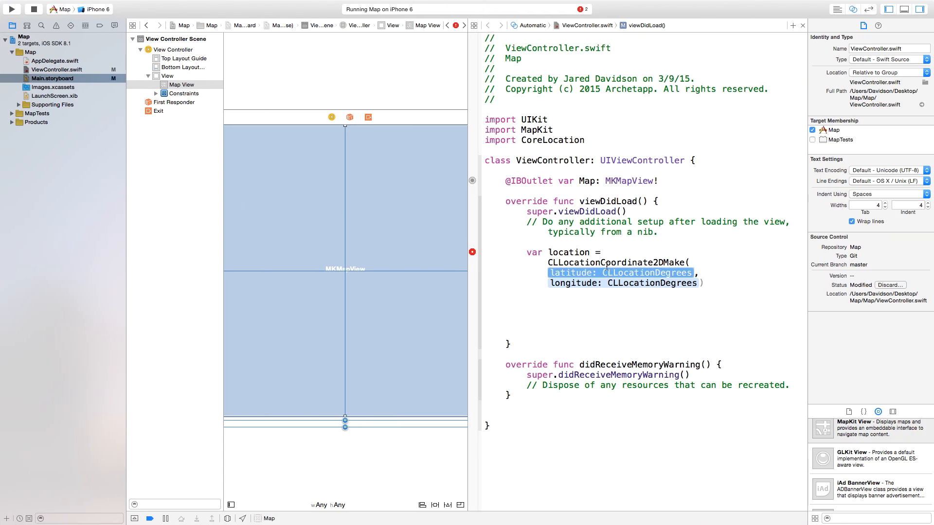
Fill in coordinates 48.88182 and 2.43952, then begin a var annotation line.
{"action": "type", "text": "48.88182,"}
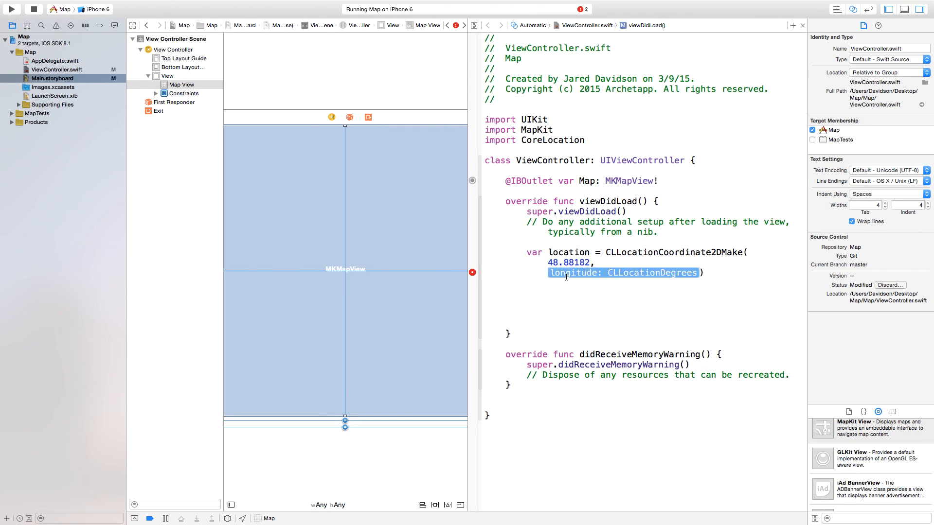
{"action": "type", "text": "2.43952"}
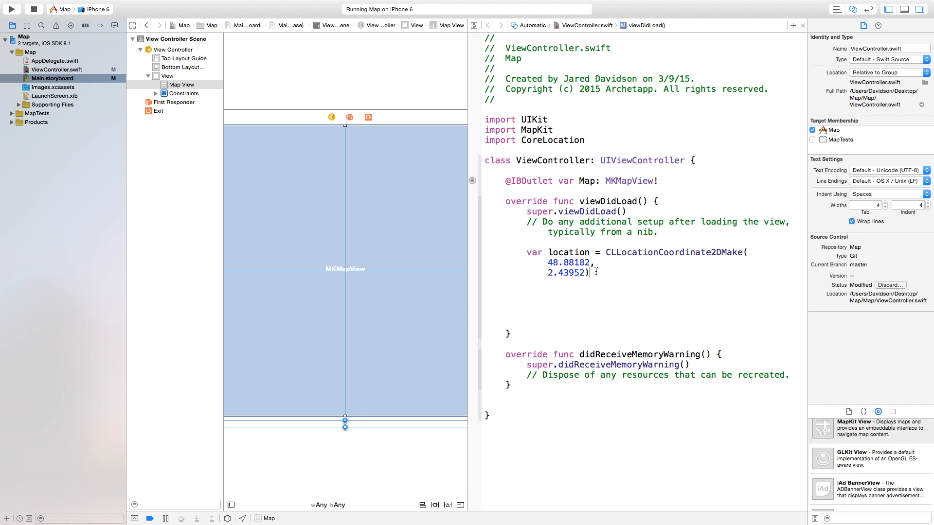
{"action": "mouse_move", "coordinate": [598, 294]}
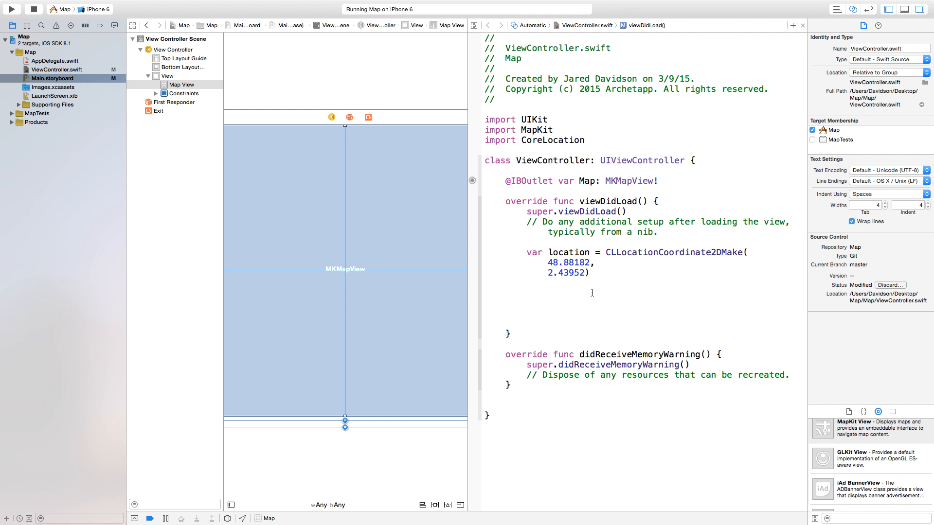
{"action": "type", "text": "var annotation ="}
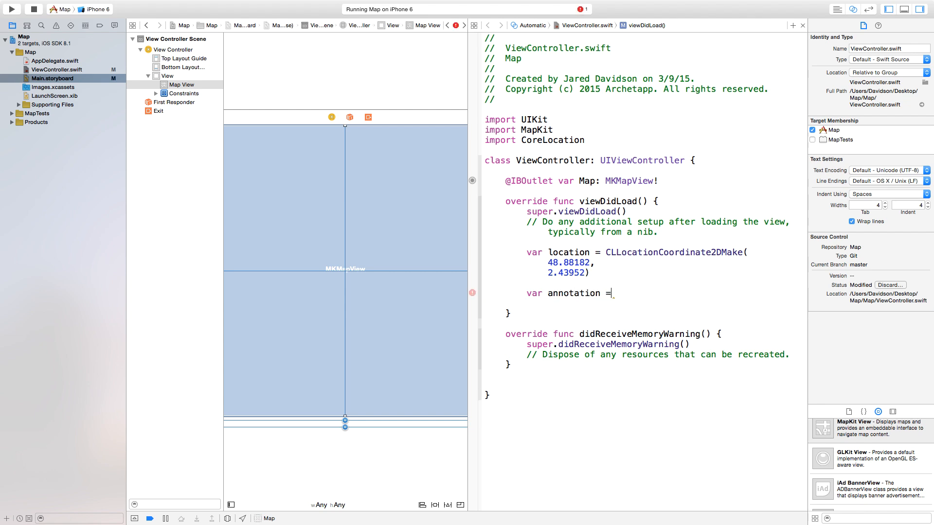
Make annotation an MKPointAnnotation() and call annotation.setCoordinate(location).
{"action": "type", "text": "MKPointAnnotation"}
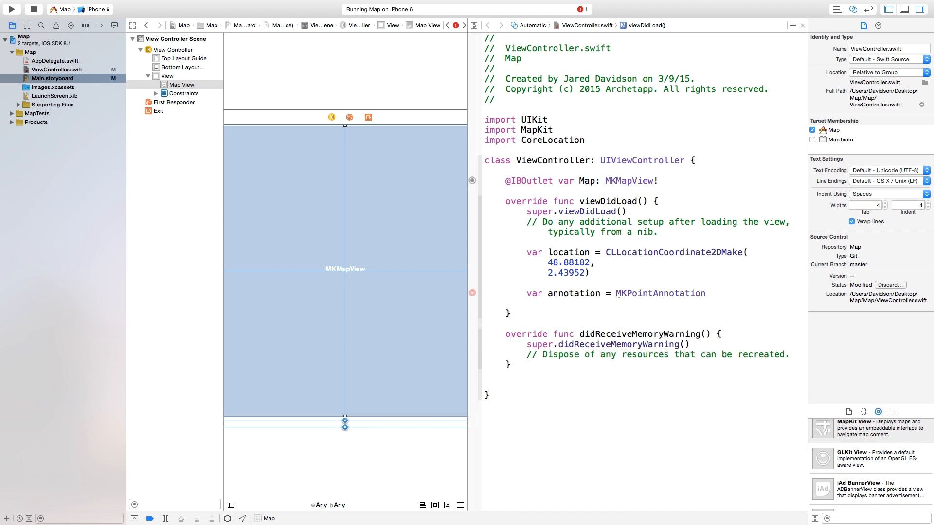
{"action": "type", "text": "()"}
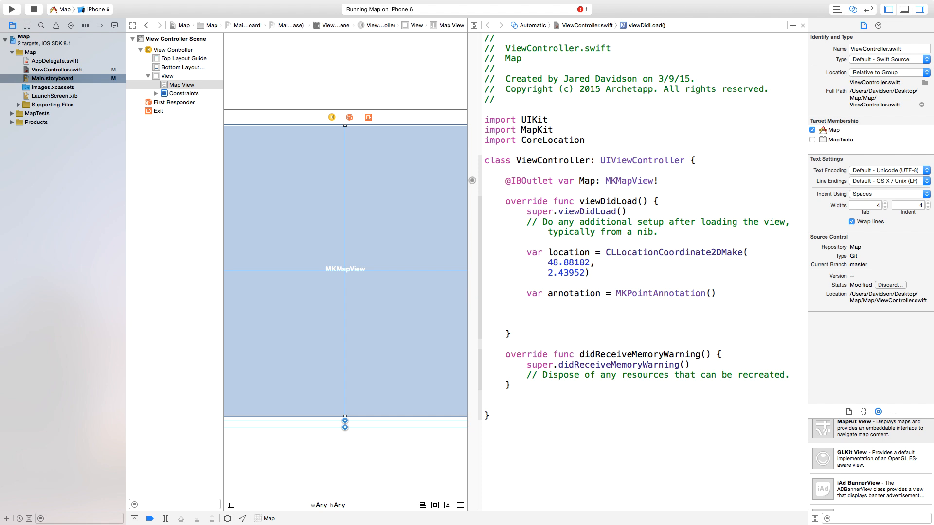
{"action": "left_click", "coordinate": [526, 303]}
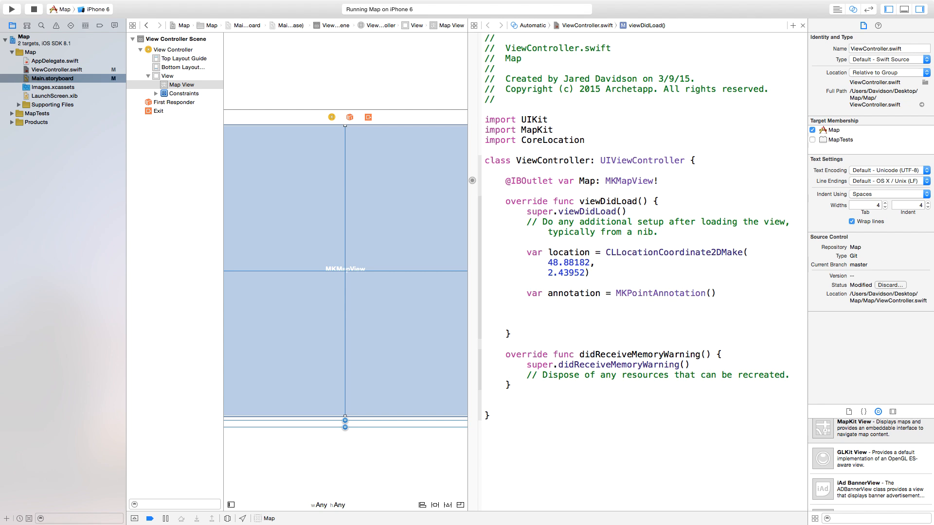
{"action": "type", "text": "annotation.setT"}
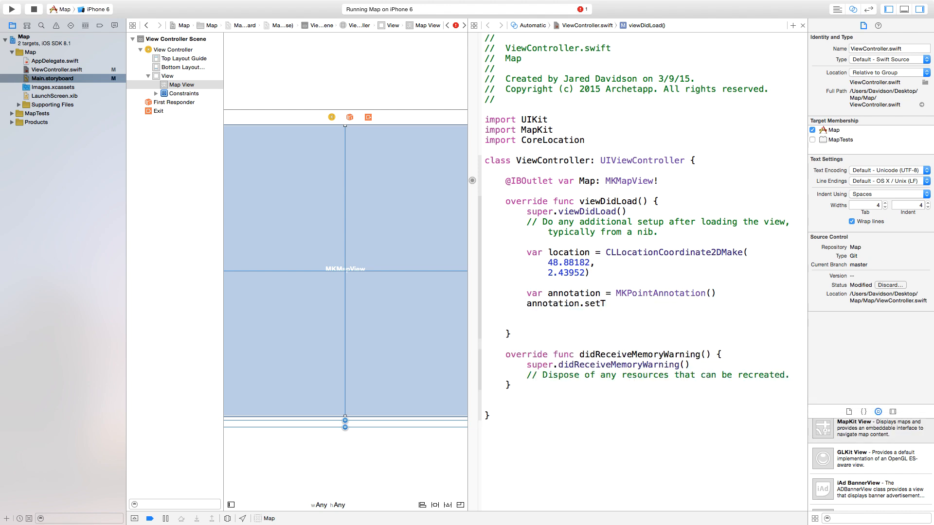
{"action": "type", "text": "Coordinate("}
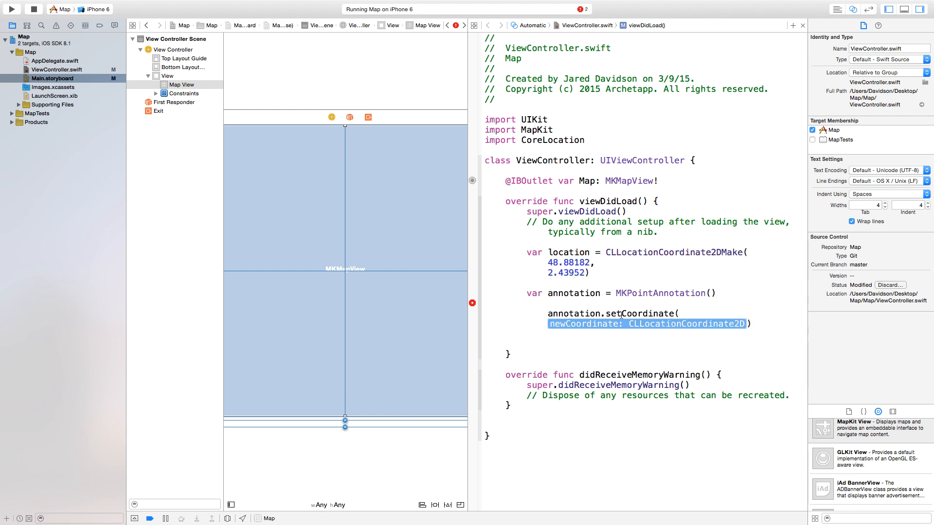
{"action": "type", "text": "LOCA"}
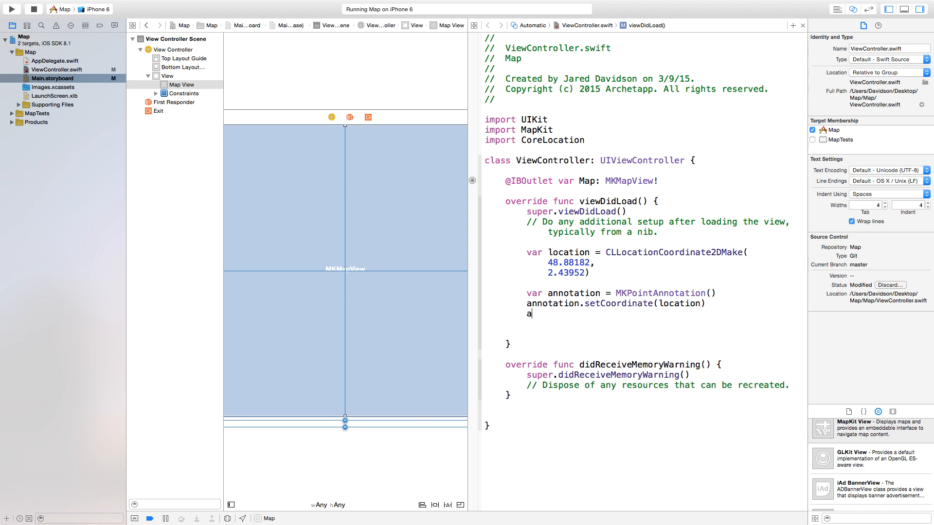
Set annotation.title = "Pizza Pistorante" and annotation.subtitle = "Luna Rossa".
{"action": "type", "text": "nnotation.tite"}
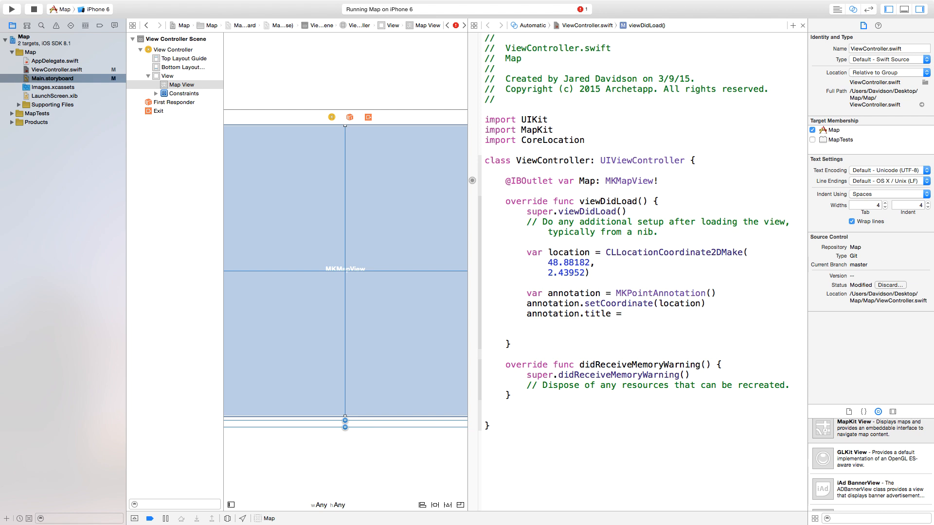
{"action": "type", "text": "\""}
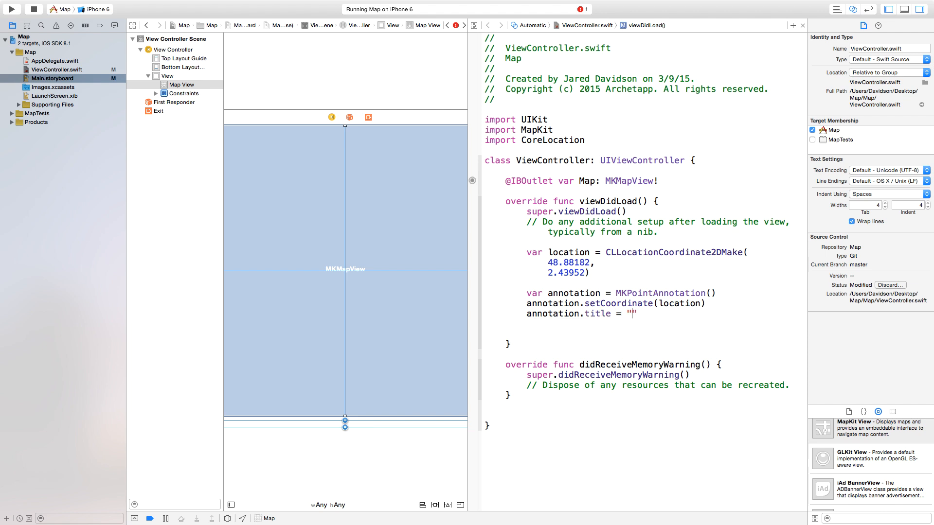
{"action": "type", "text": "P"}
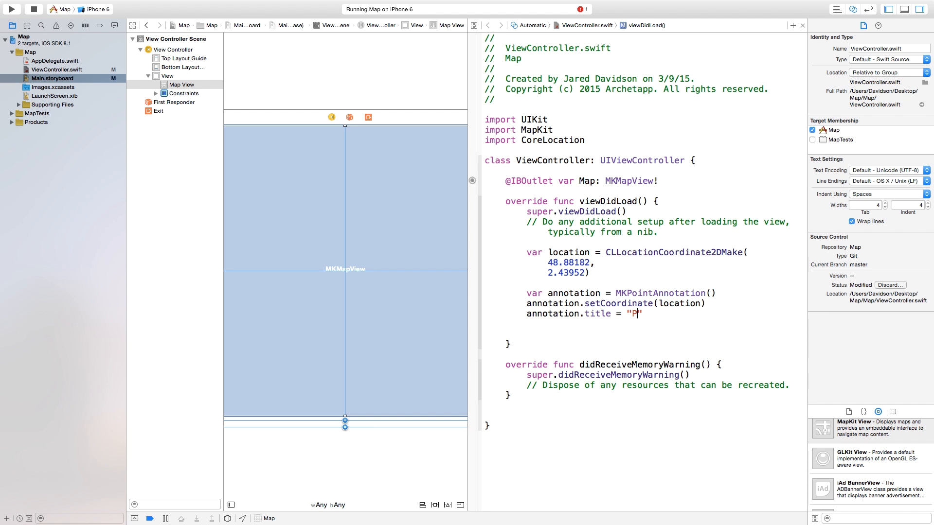
{"action": "type", "text": "izza Pis"}
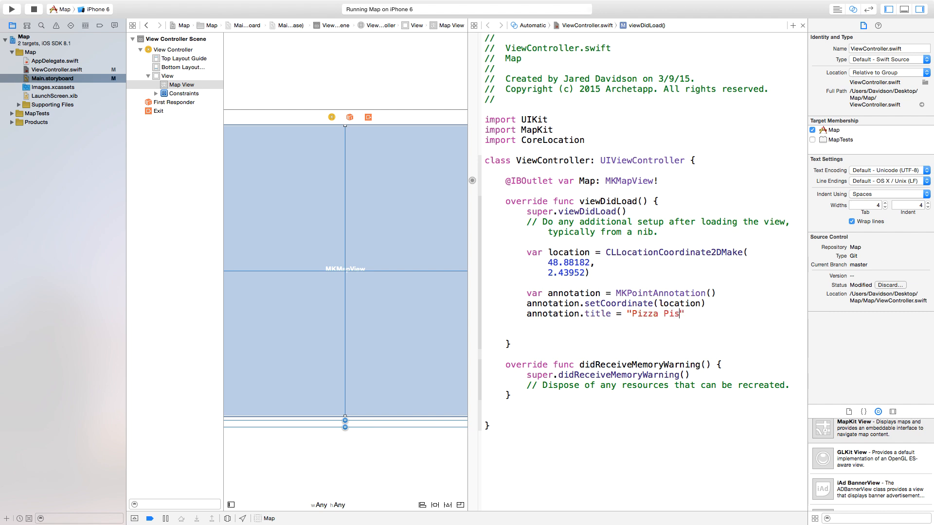
{"action": "type", "text": "toar"}
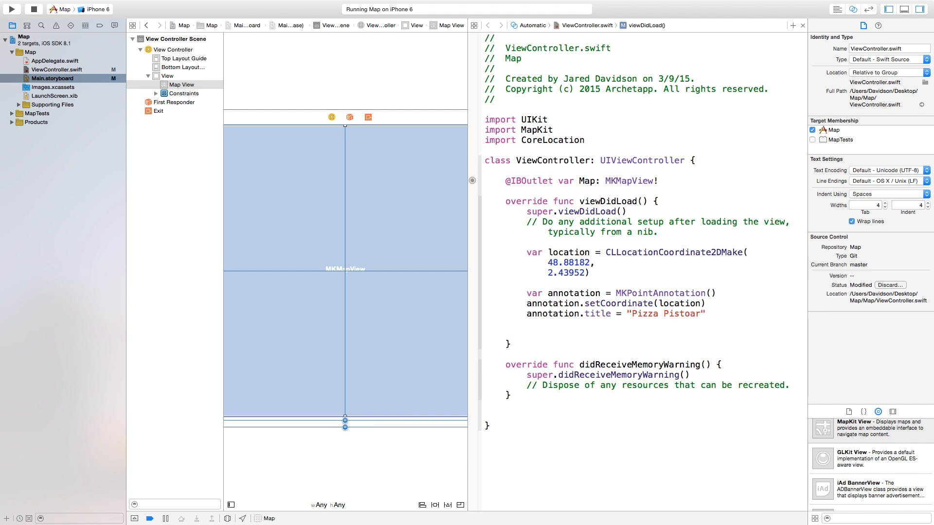
{"action": "type", "text": "rante"}
{"action": "type", "text": "annotation.subtitle"}
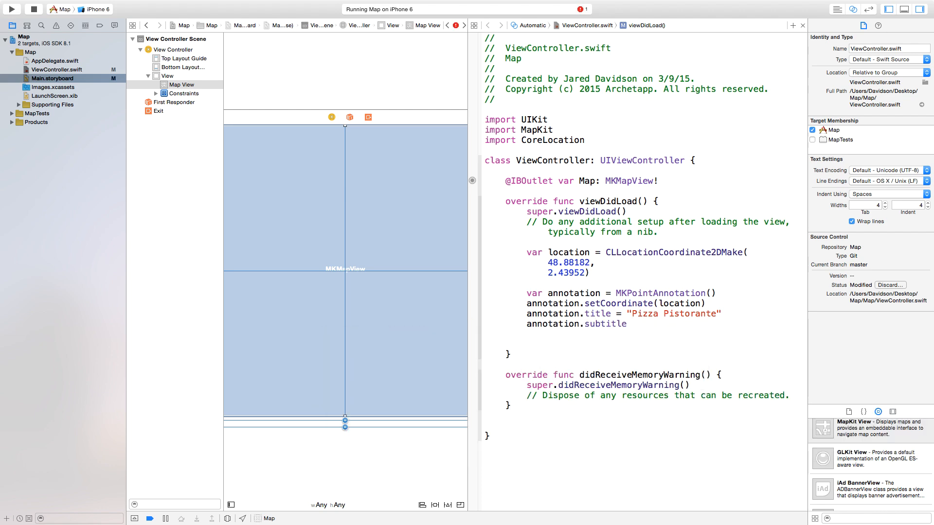
{"action": "type", "text": "\"\""}
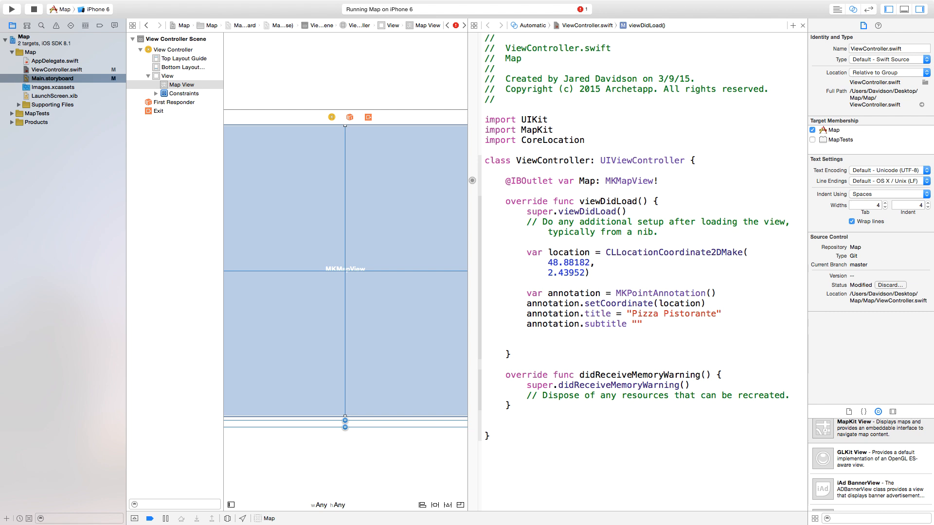
{"action": "type", "text": "Luna R"}
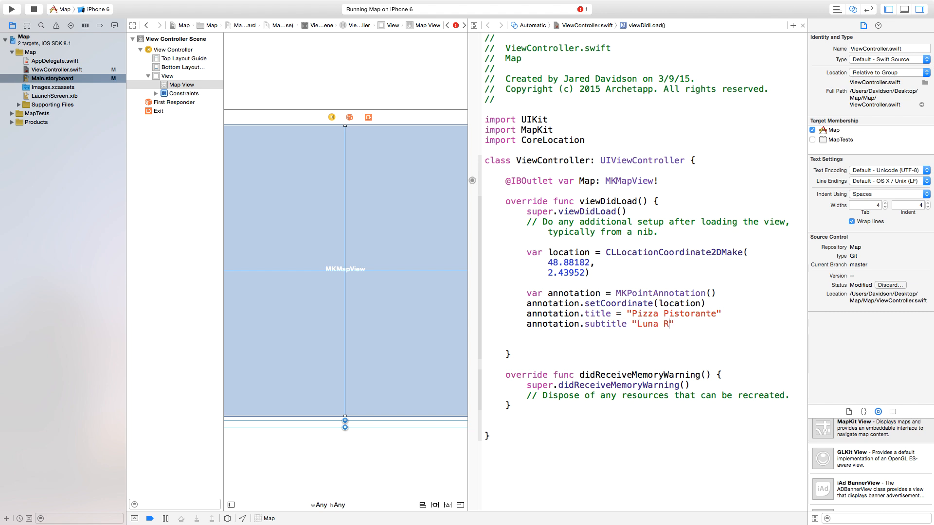
{"action": "type", "text": "ossa\""}
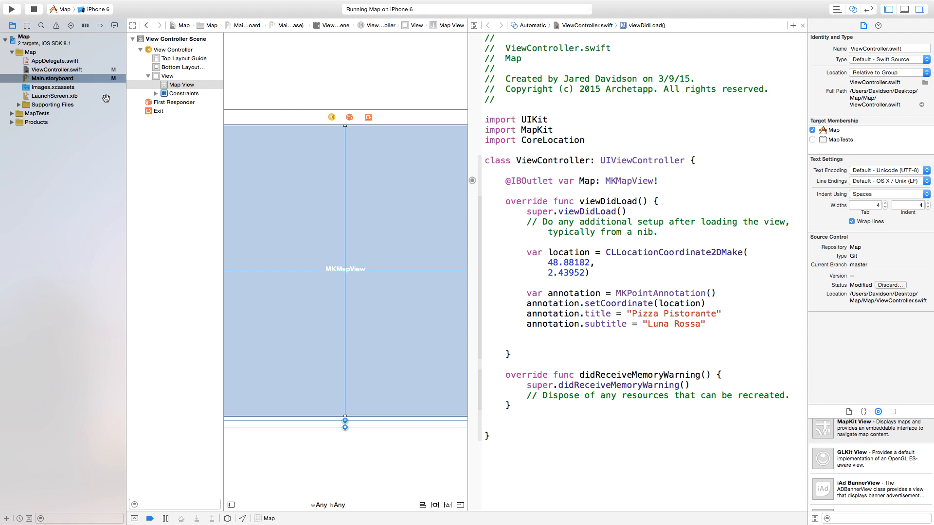
Relaunch the app in the simulator, stopping the running instance.
{"action": "left_click", "coordinate": [11, 9]}
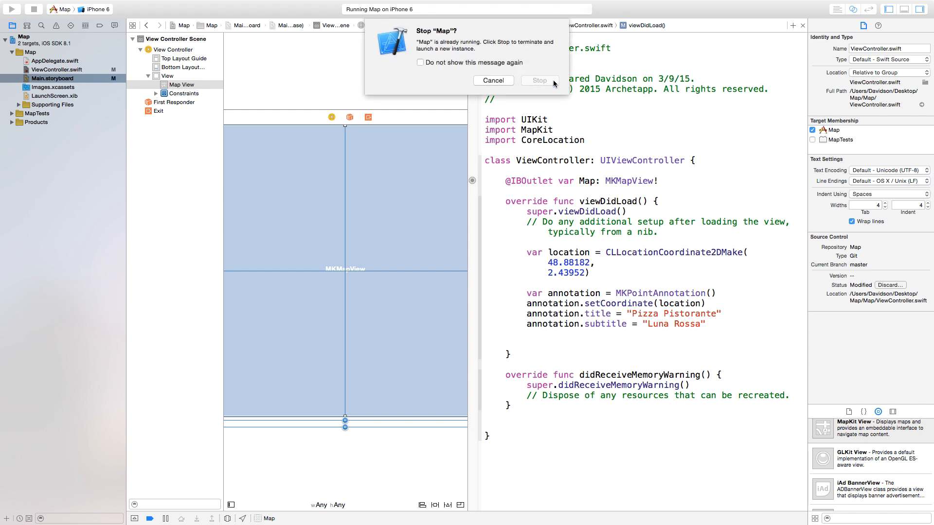
{"action": "left_click", "coordinate": [538, 80]}
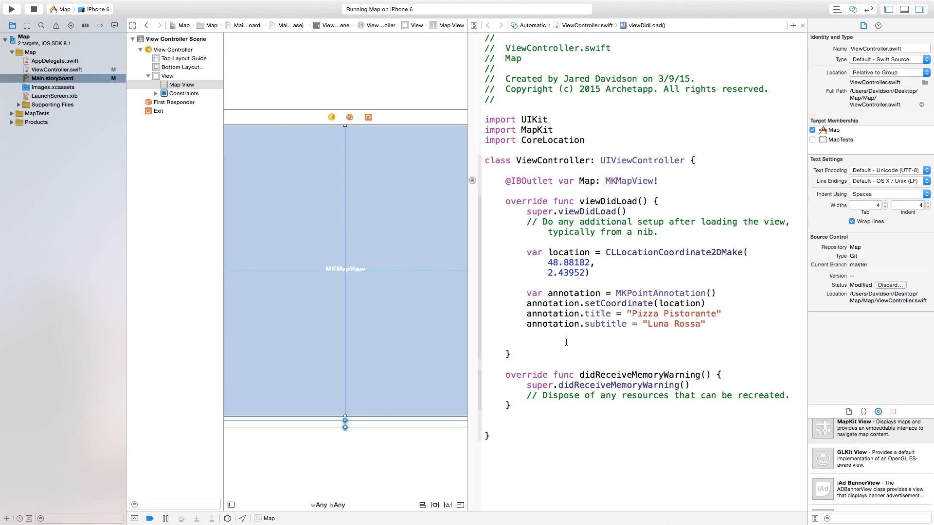
Add Map.addAnnotation(annotation) in viewDidLoad and relaunch the app with the new build.
{"action": "type", "text": "Map.addAnnotation(annotation"}
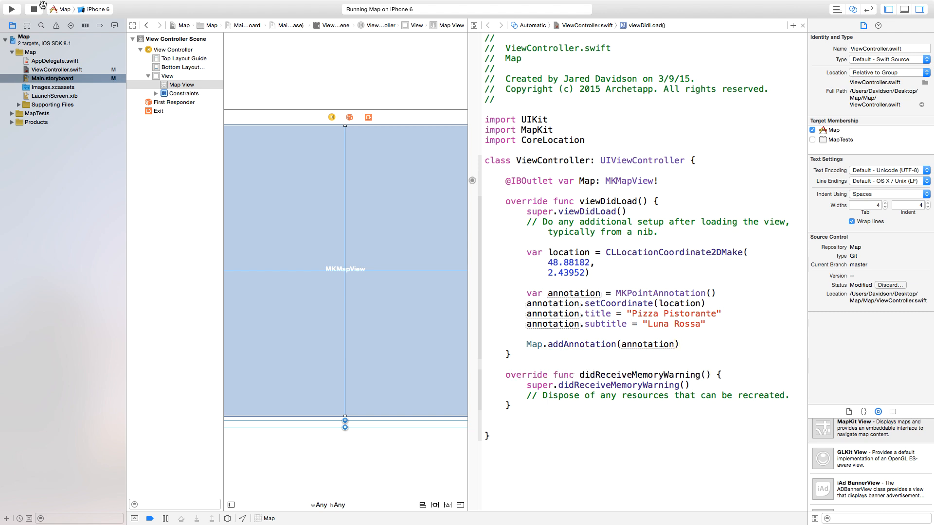
{"action": "left_click", "coordinate": [10, 8]}
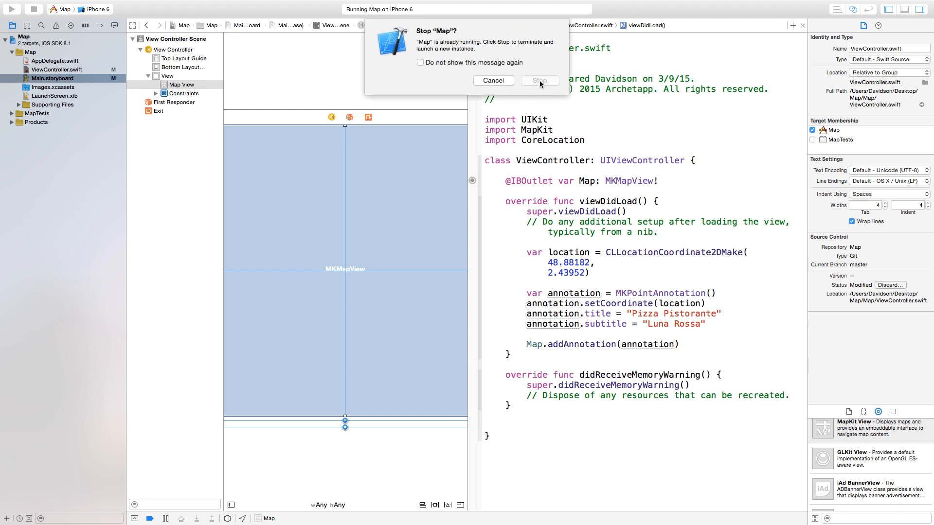
{"action": "left_click", "coordinate": [538, 80]}
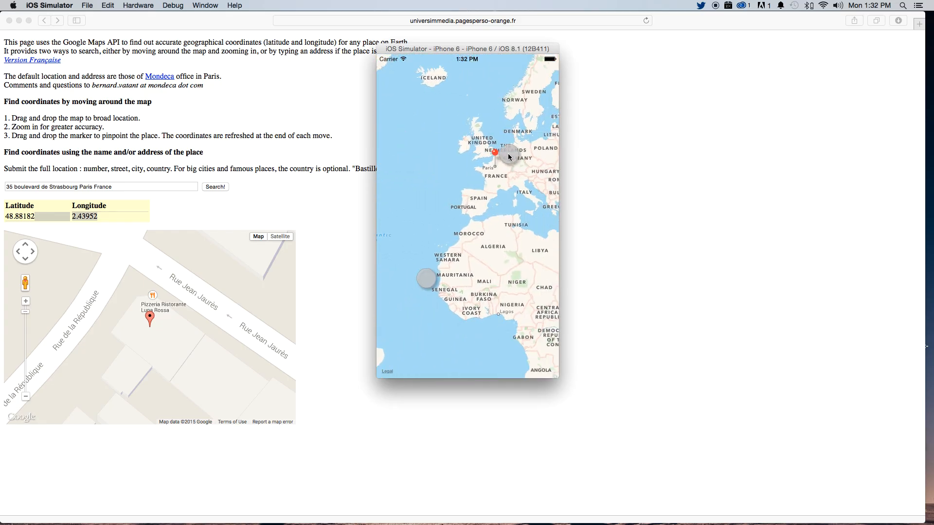
Zoom and pan to the Paris pin, then reveal its Pizza Pistorante / Luna Rossa callout.
{"action": "left_click_drag", "start_coordinate": [509, 157], "coordinate": [473, 221]}
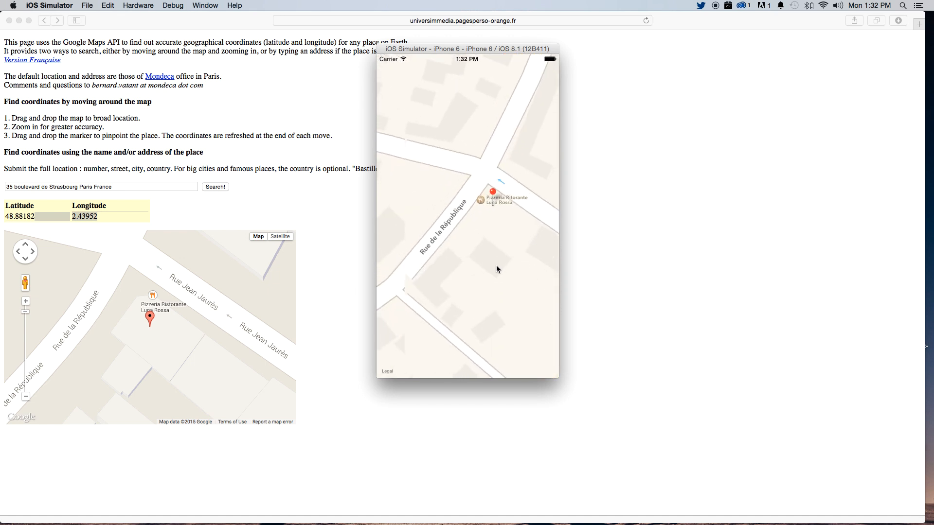
{"action": "left_click_drag", "start_coordinate": [497, 268], "coordinate": [462, 279]}
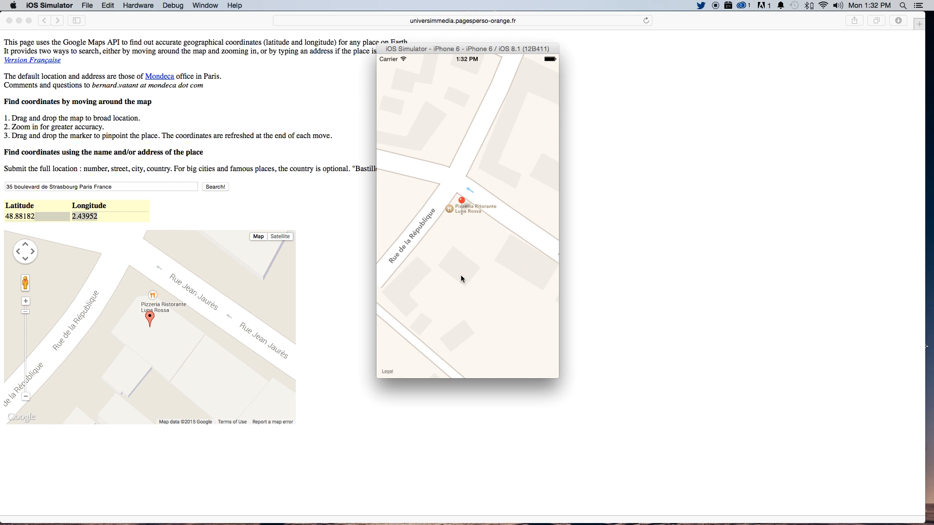
{"action": "mouse_move", "coordinate": [488, 205]}
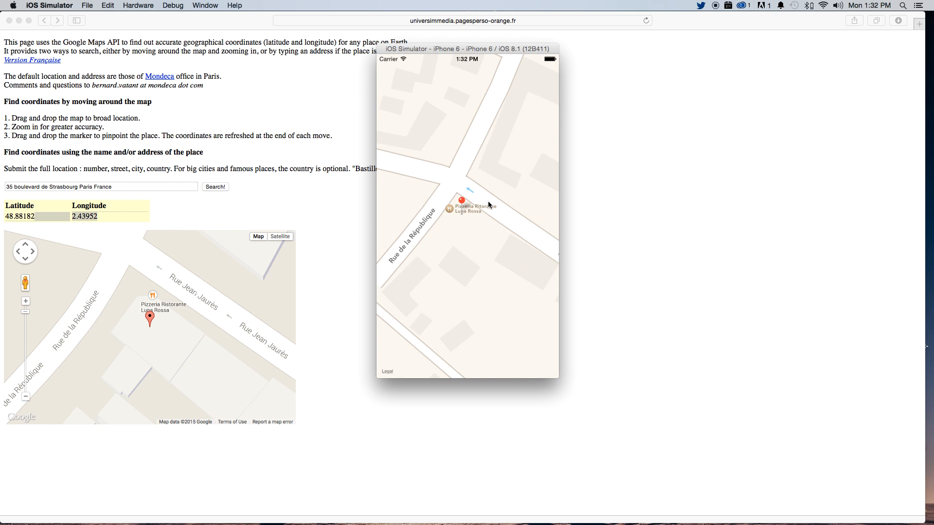
{"action": "left_click", "coordinate": [461, 200]}
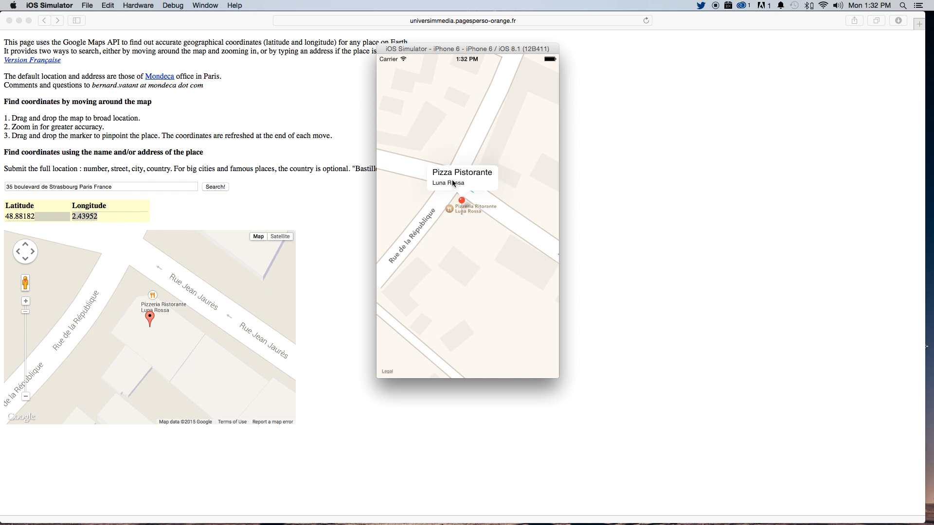
{"action": "mouse_move", "coordinate": [459, 171]}
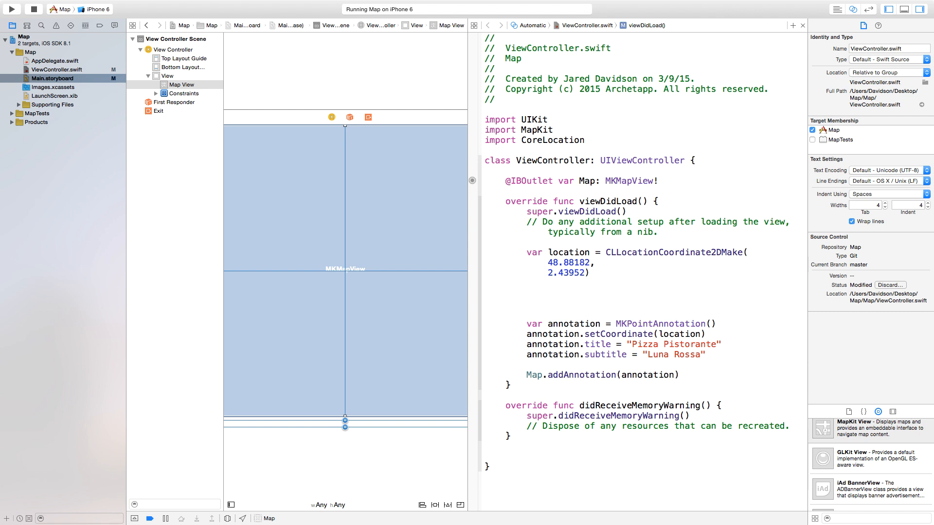
Declare var span = MKCoordinateSpanMake(0.2, 0.2) below the location variable.
{"action": "type", "text": "var"}
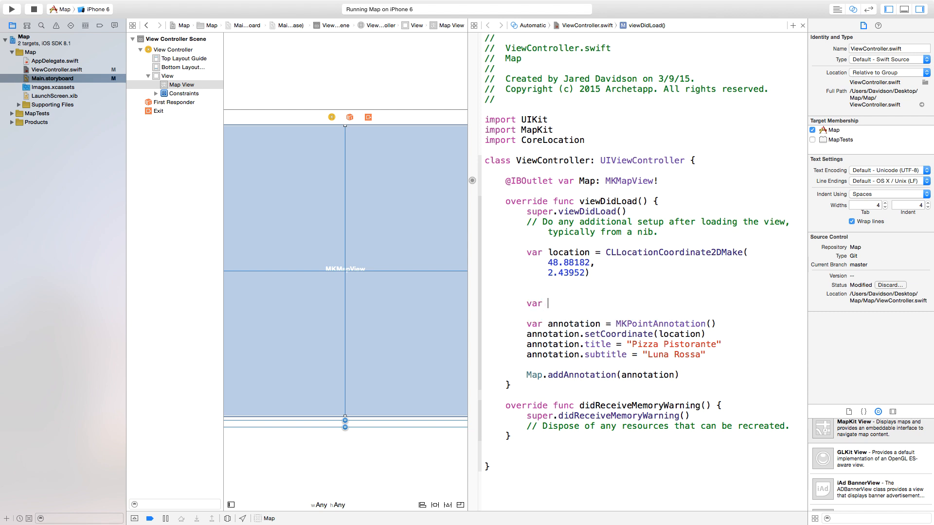
{"action": "type", "text": "span"}
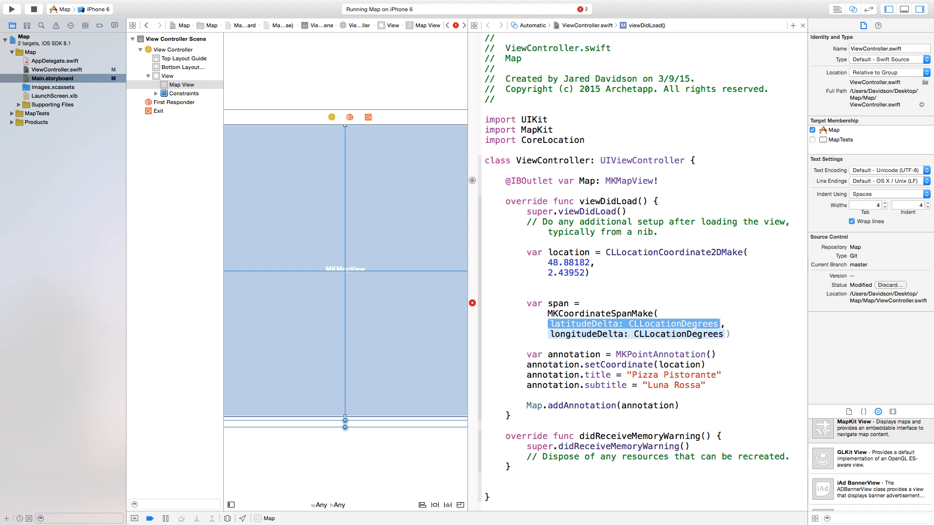
{"action": "type", "text": ".0"}
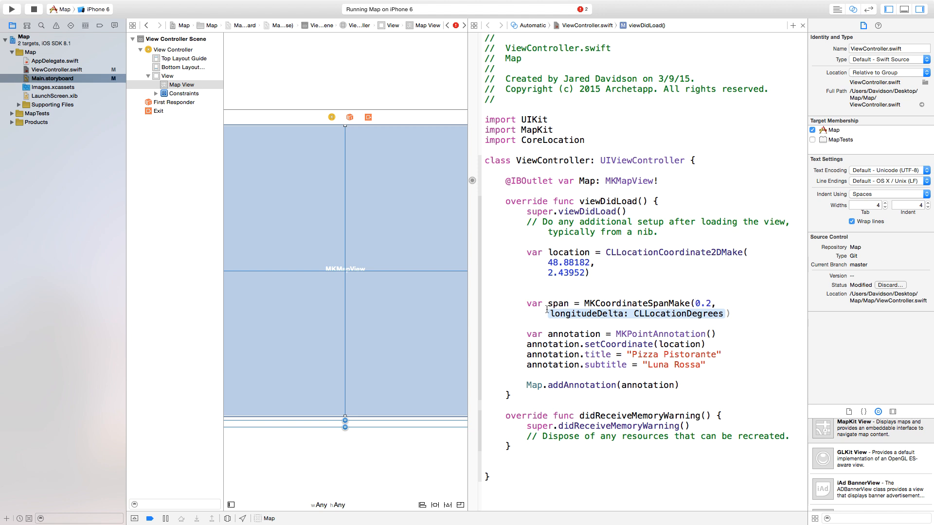
{"action": "type", "text": "0.2"}
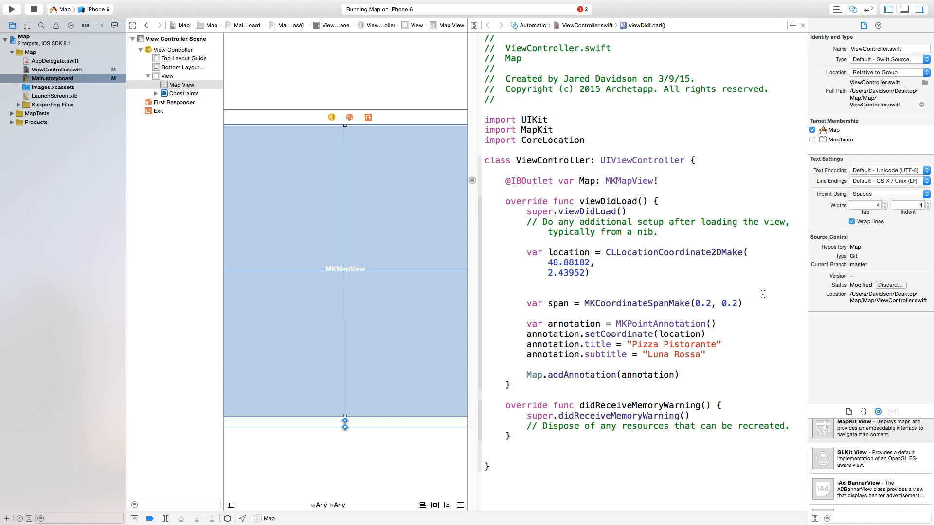
{"action": "key", "text": "Return"}
{"action": "type", "text": "var r"}
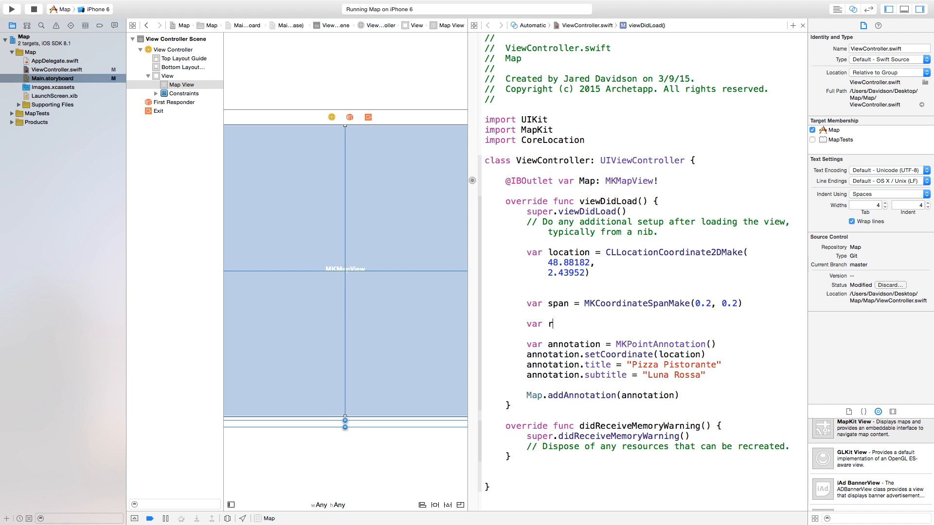
Declare var region = MKCoordinateRegion(center: location, span: span).
{"action": "type", "text": "egion ="}
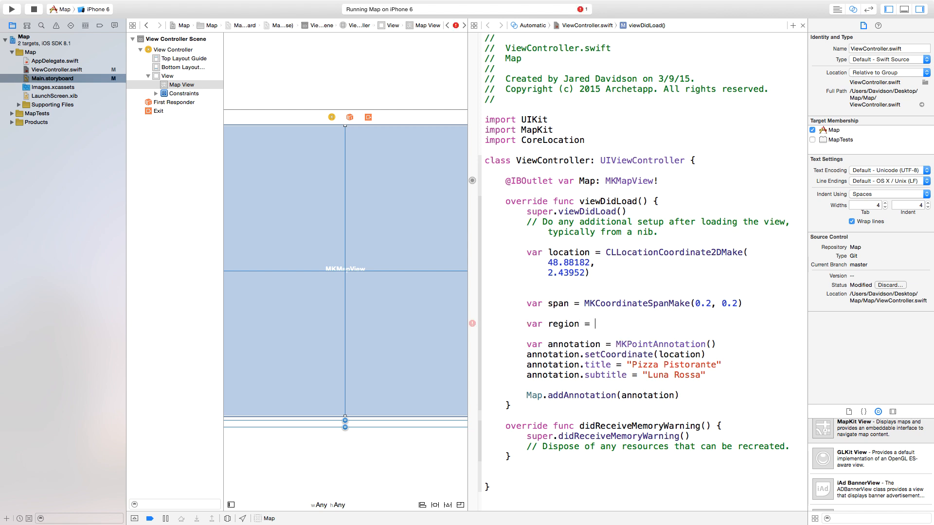
{"action": "type", "text": "MKCoordinateSpan)"}
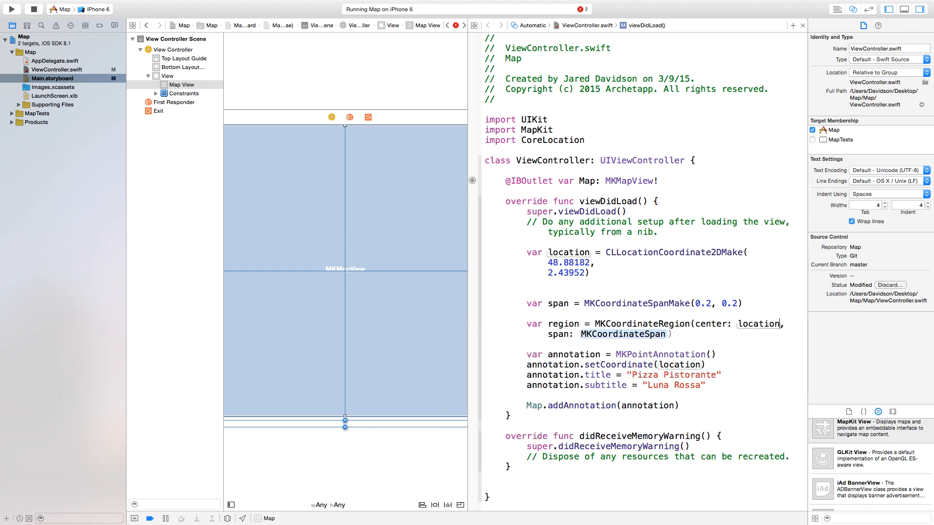
{"action": "type", "text": "span"}
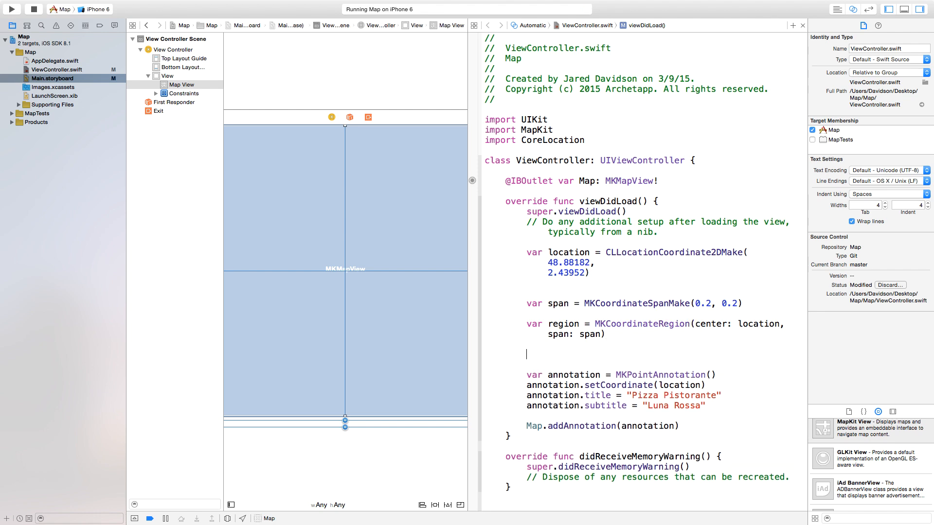
Write Map.setRegion(region, animated: true), correcting yes to true.
{"action": "type", "text": "Map"}
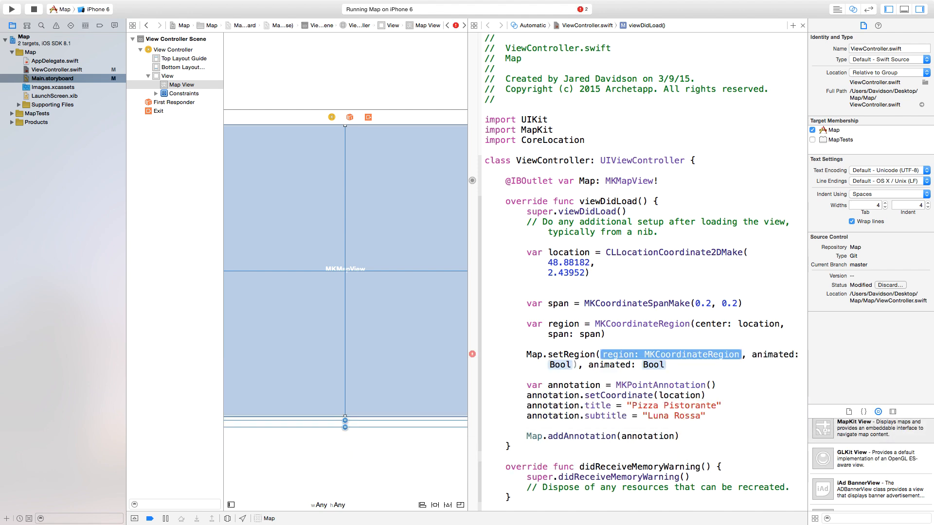
{"action": "type", "text": "region, animated: yes)"}
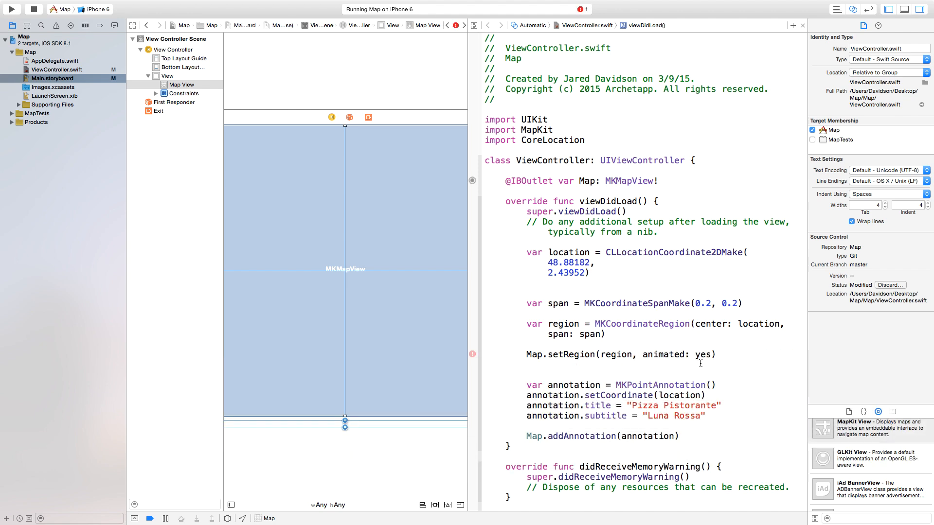
{"action": "double_click", "coordinate": [703, 354]}
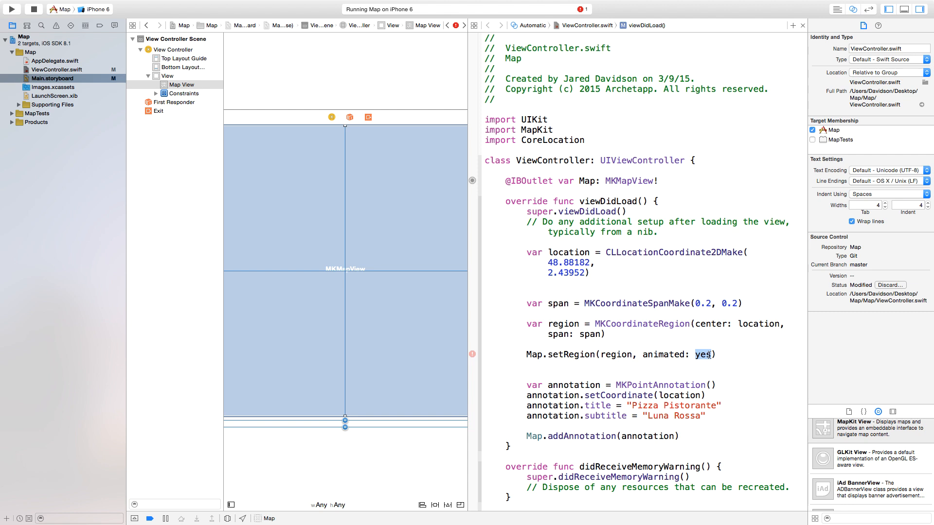
{"action": "type", "text": "true"}
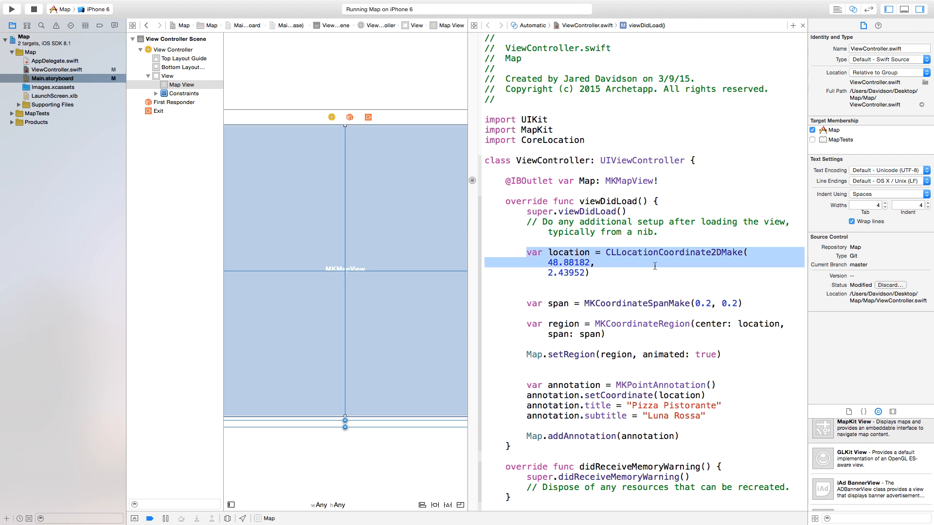
Relaunch the app in the simulator with the region code.
{"action": "left_click", "coordinate": [653, 266]}
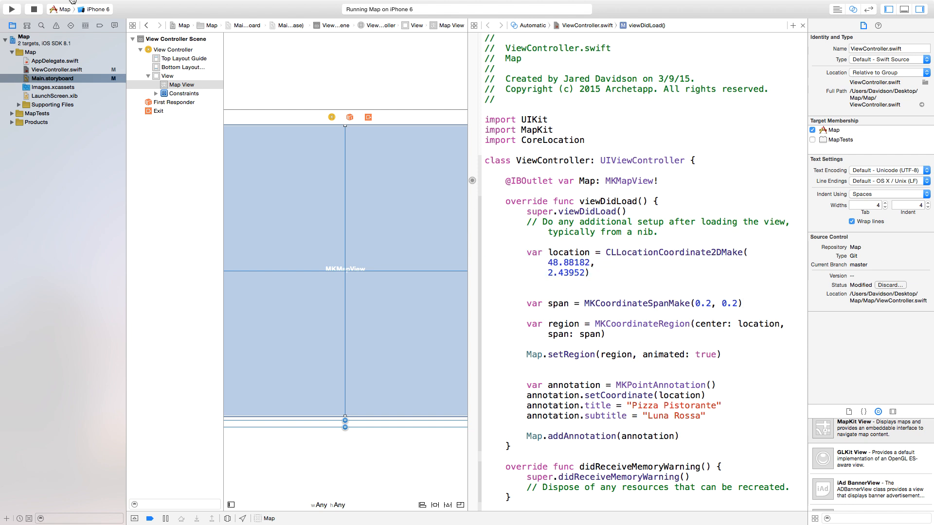
{"action": "left_click", "coordinate": [11, 9]}
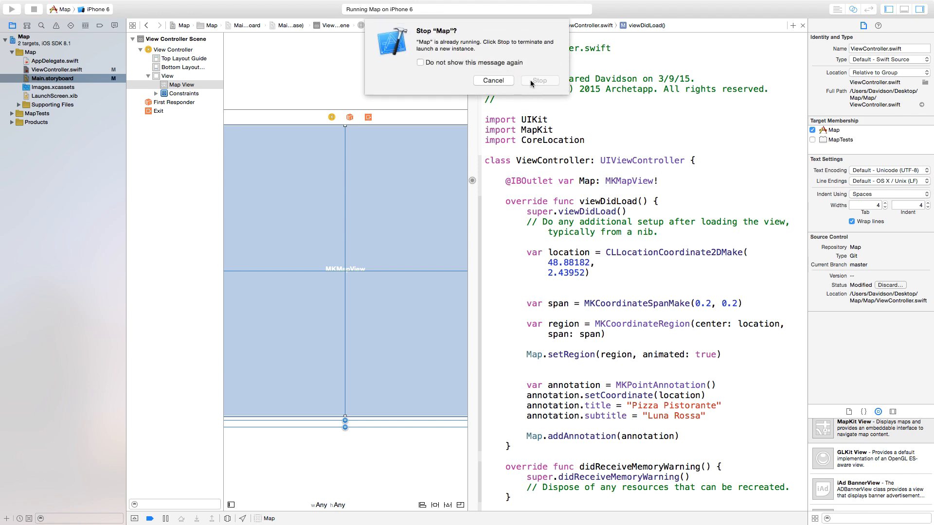
{"action": "left_click", "coordinate": [538, 80]}
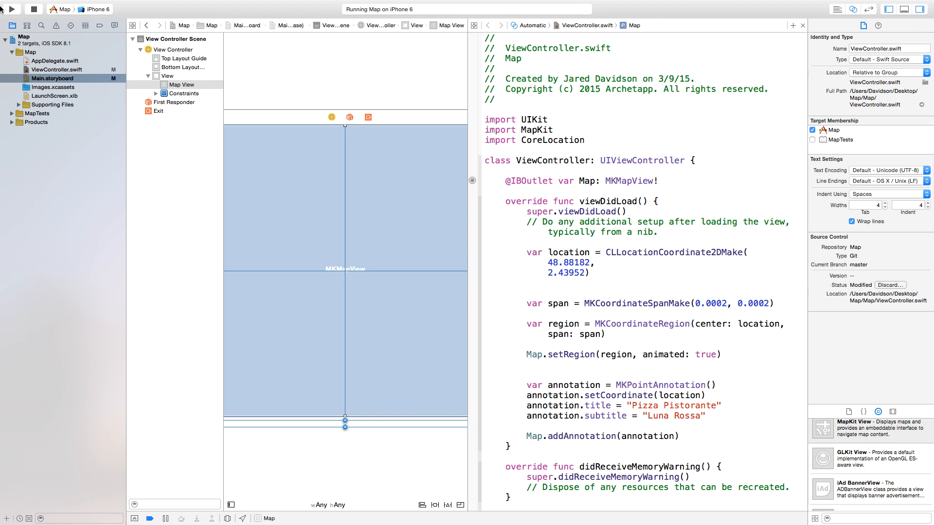
Relaunch the app after tightening the span to 0.0002 by 0.0002.
{"action": "left_click", "coordinate": [10, 9]}
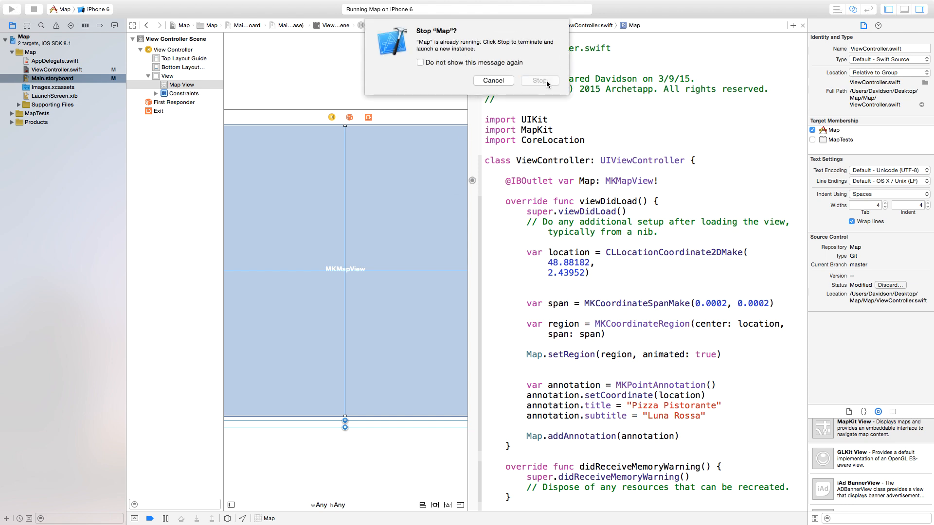
{"action": "left_click", "coordinate": [538, 80]}
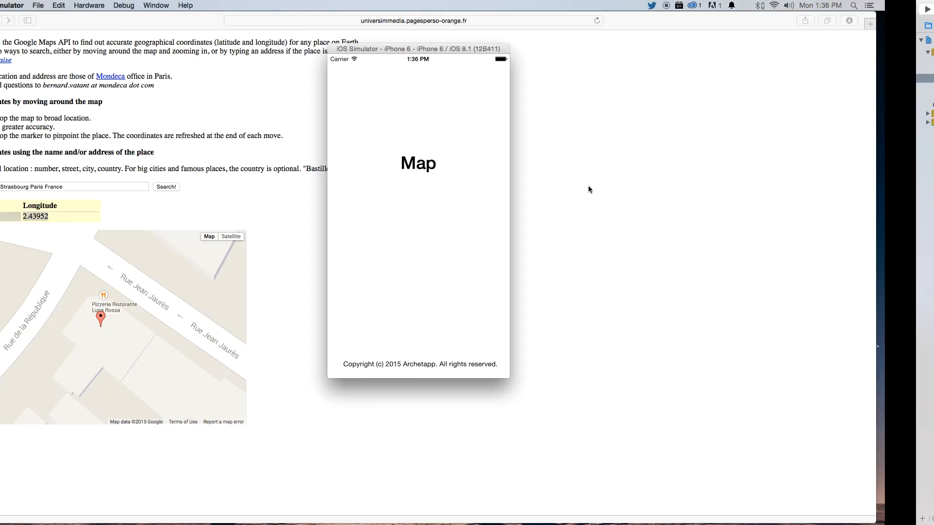